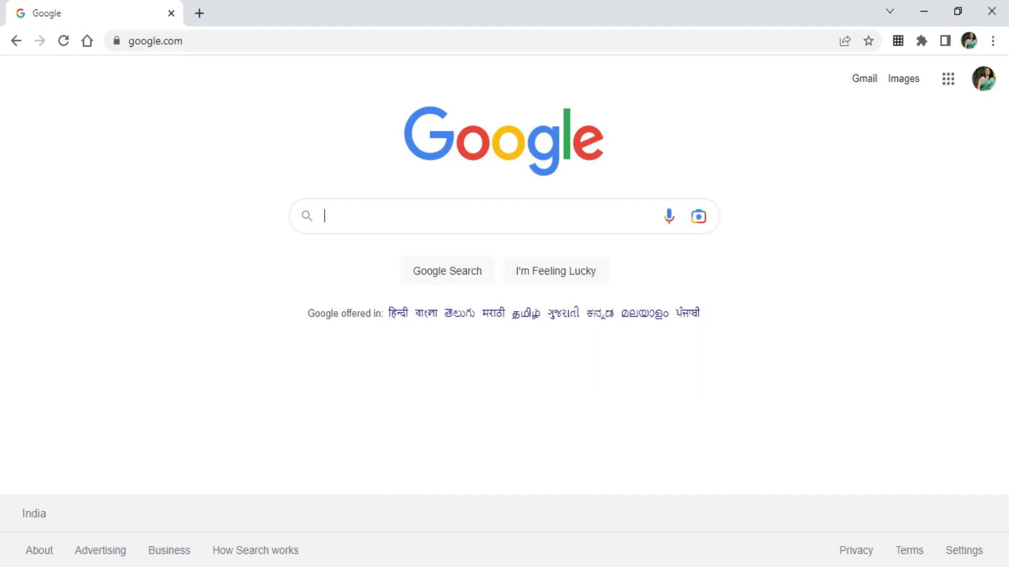
Search Google for "python download" to reach python.org's Download Python page
text(p)
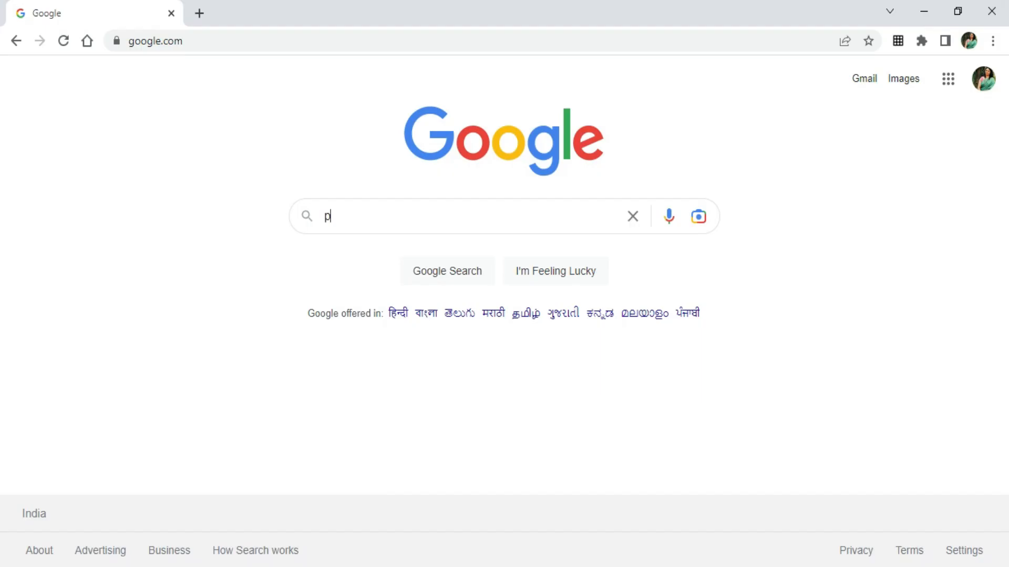
text(ython download)
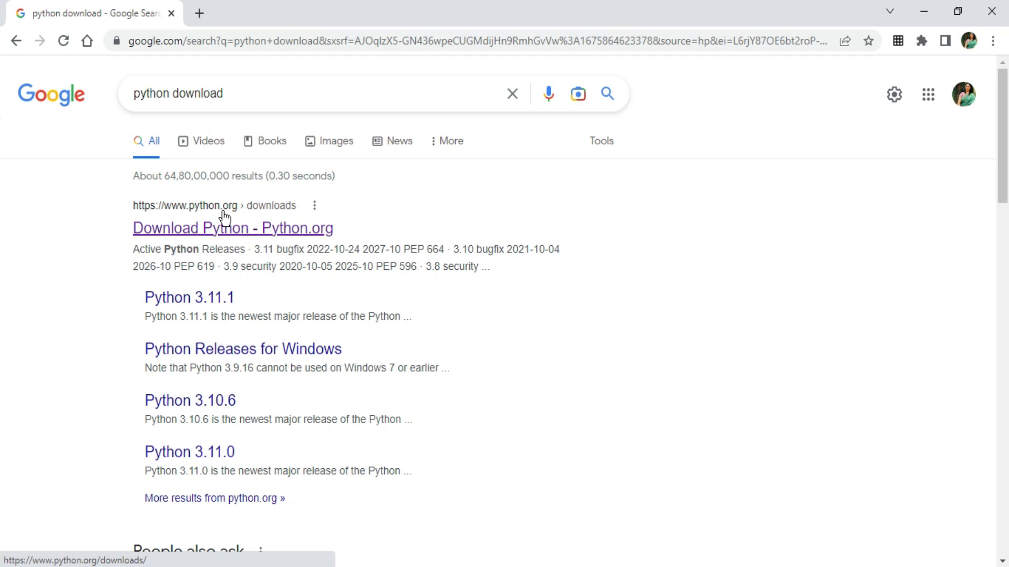
mouse_move(195, 238)
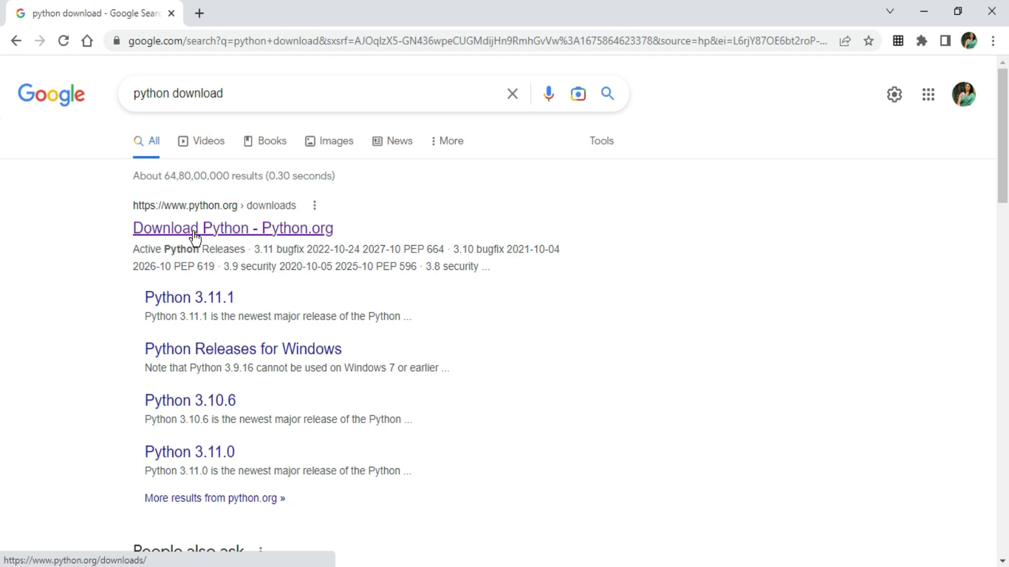
From the python.org result, download the Python 3.11.2 Windows installer
click(233, 228)
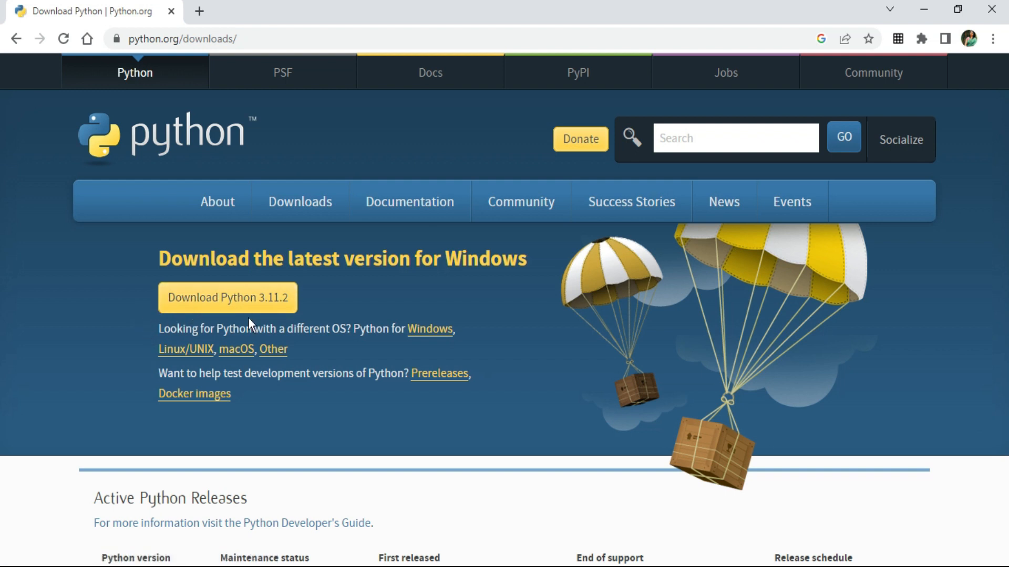
mouse_move(266, 322)
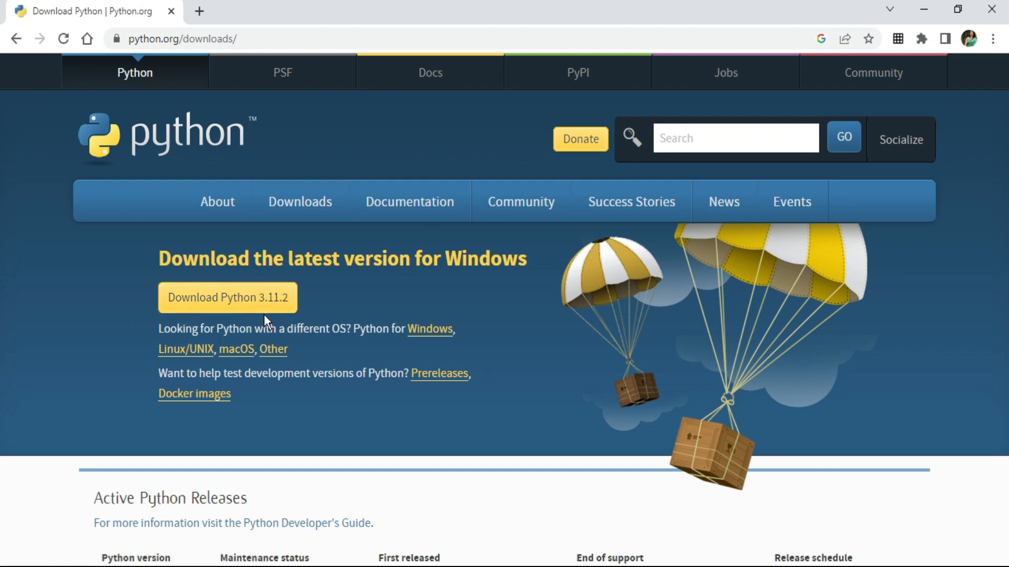
mouse_move(325, 294)
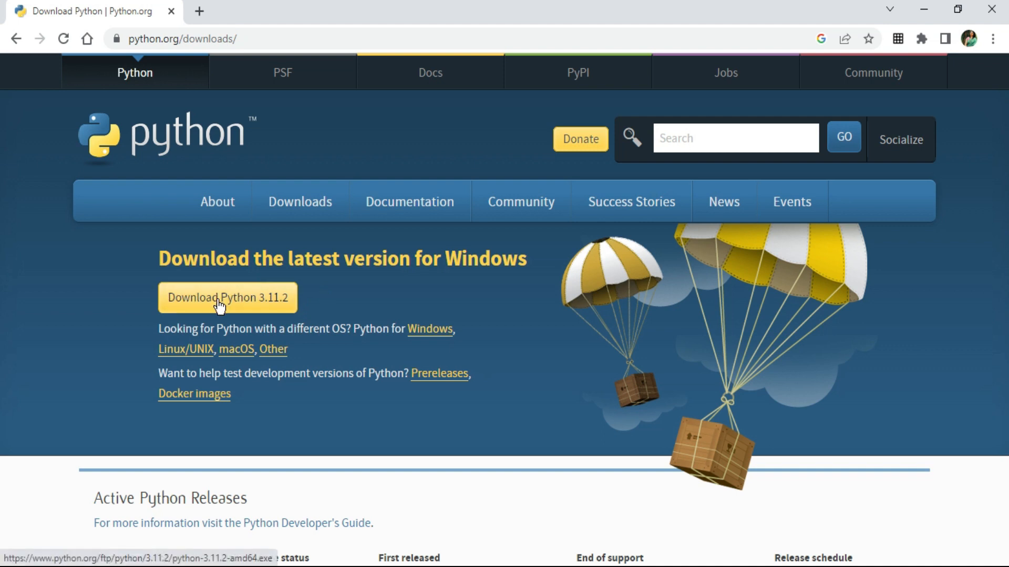
mouse_move(236, 349)
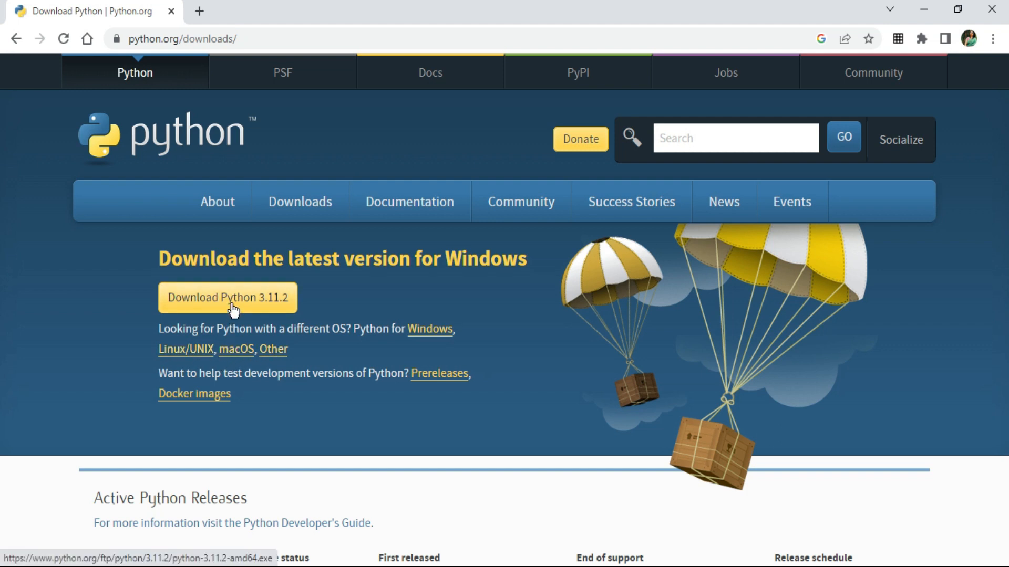
click(230, 298)
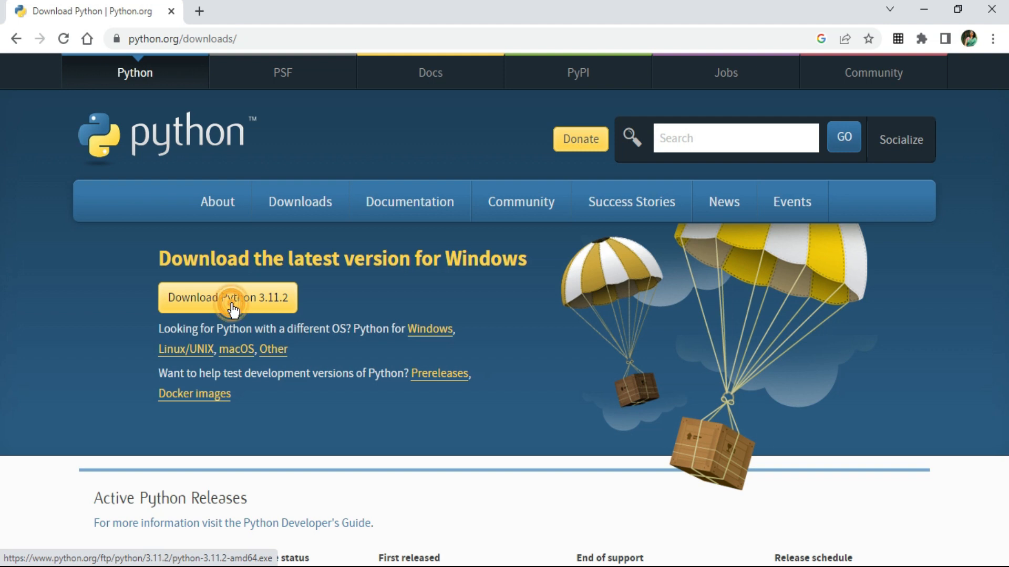
click(227, 297)
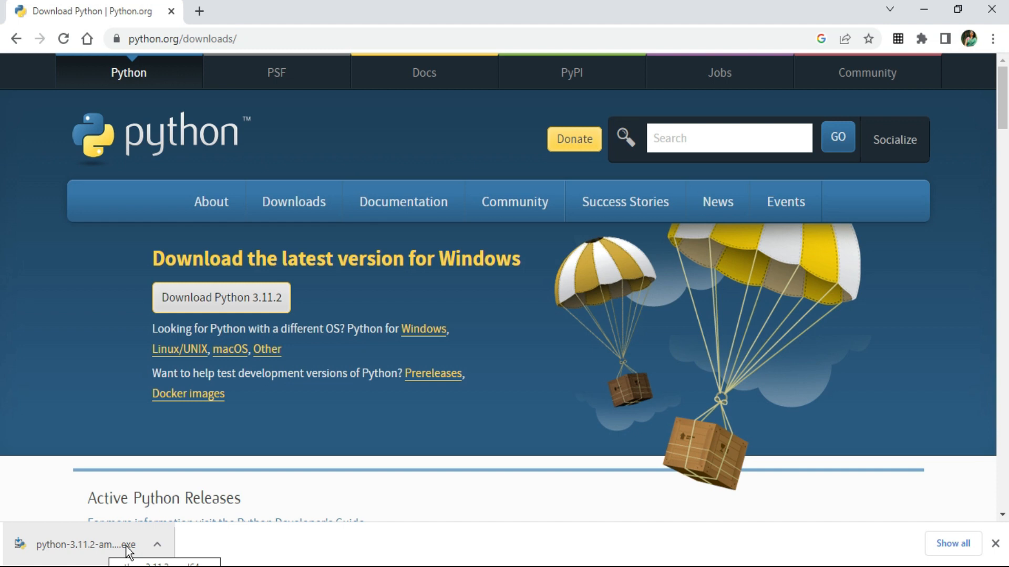
Launch the downloaded installer from the download bar and minimize Chrome
click(90, 544)
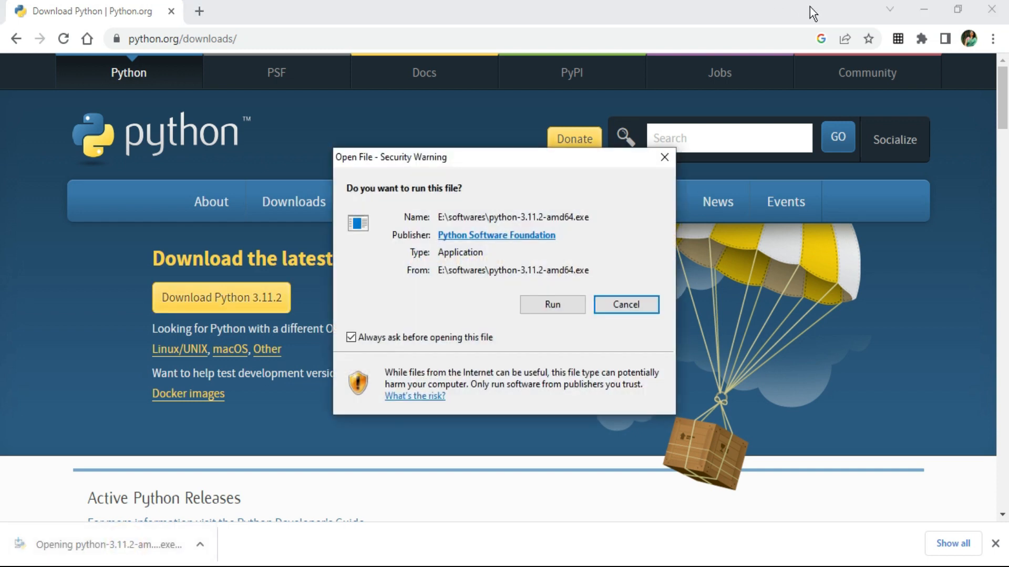
click(624, 305)
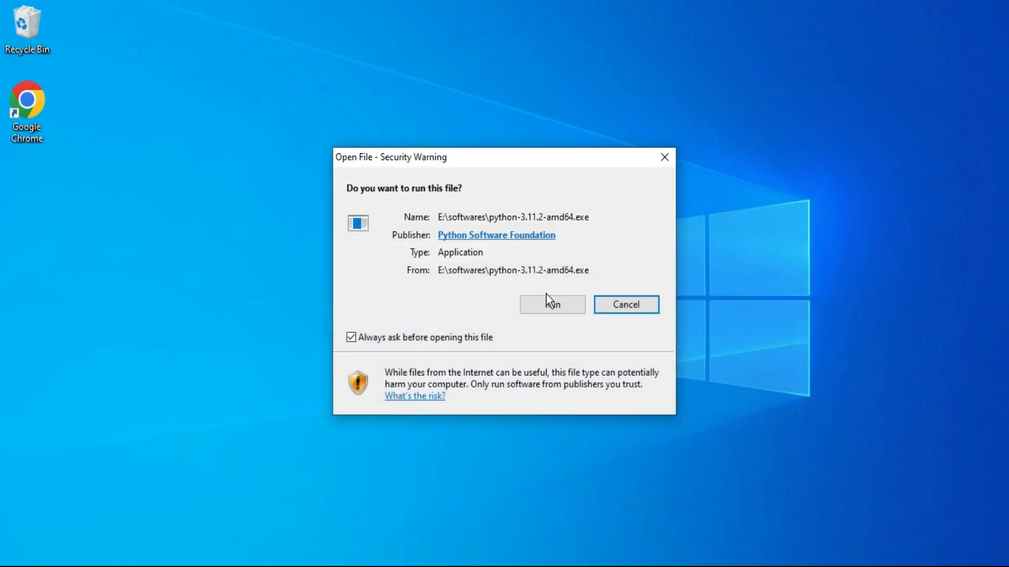
Run the installer past the security warning with 'Add python.exe to PATH' enabled
click(552, 304)
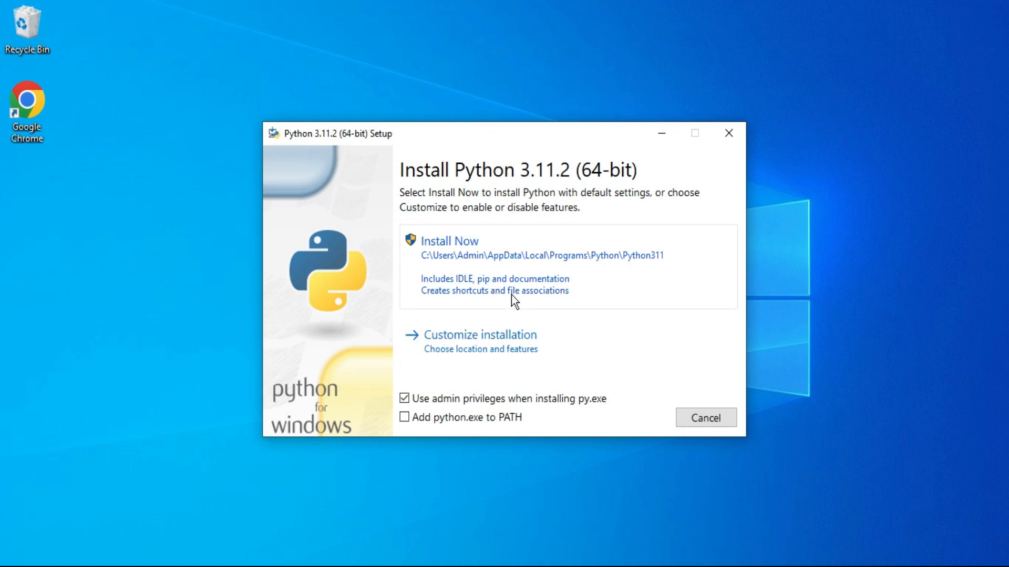
mouse_move(575, 203)
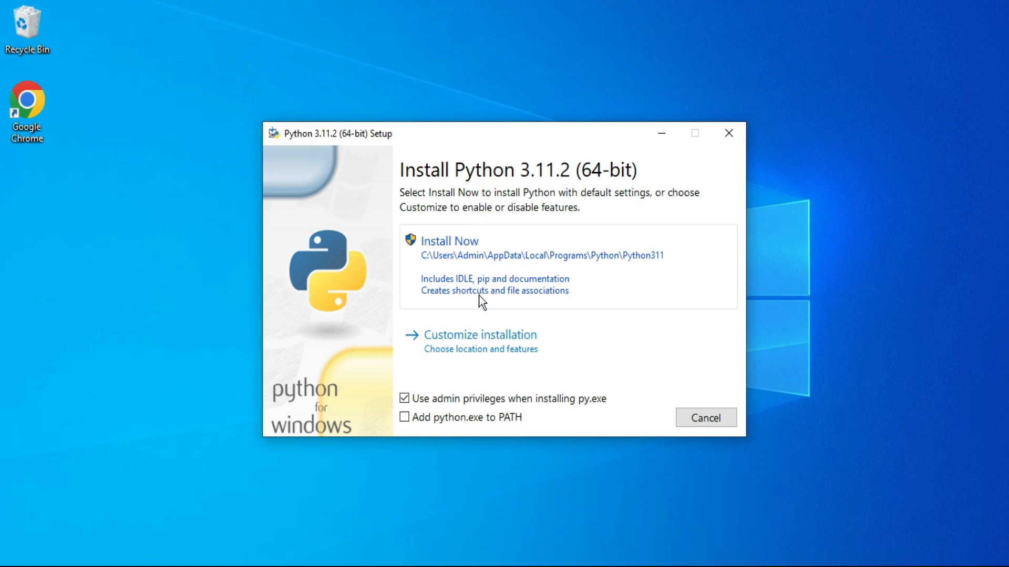
mouse_move(477, 337)
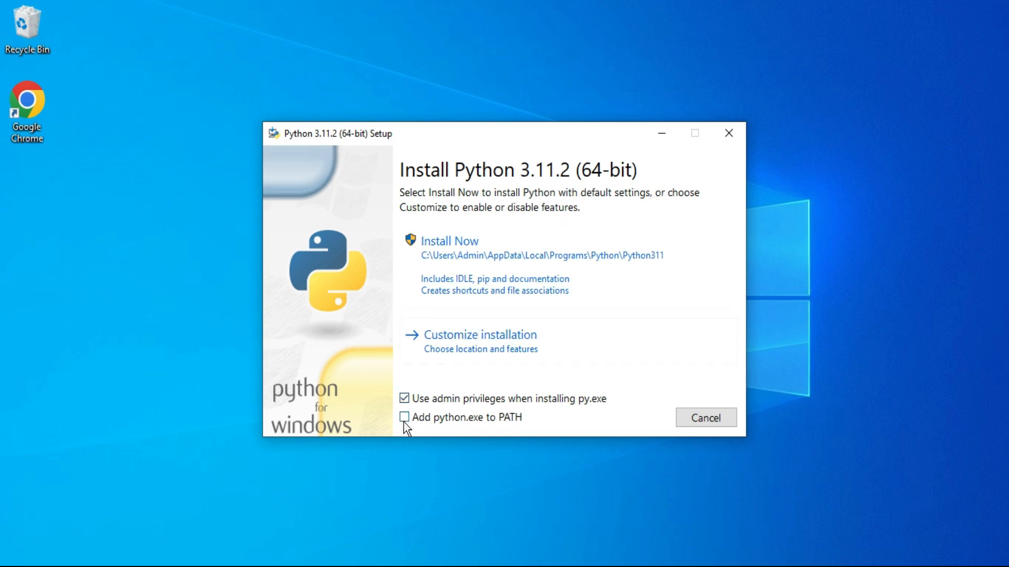
click(405, 417)
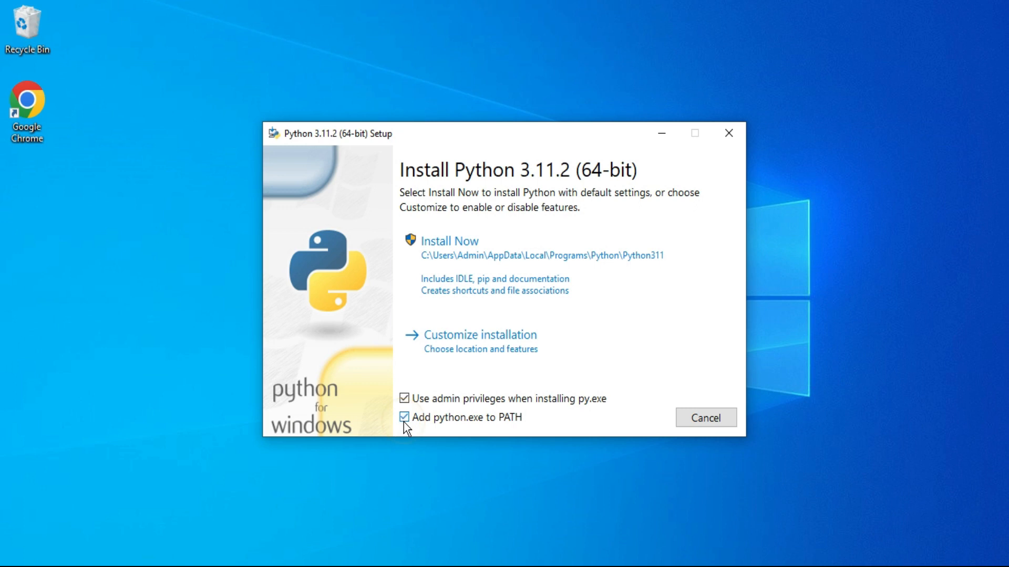
click(405, 417)
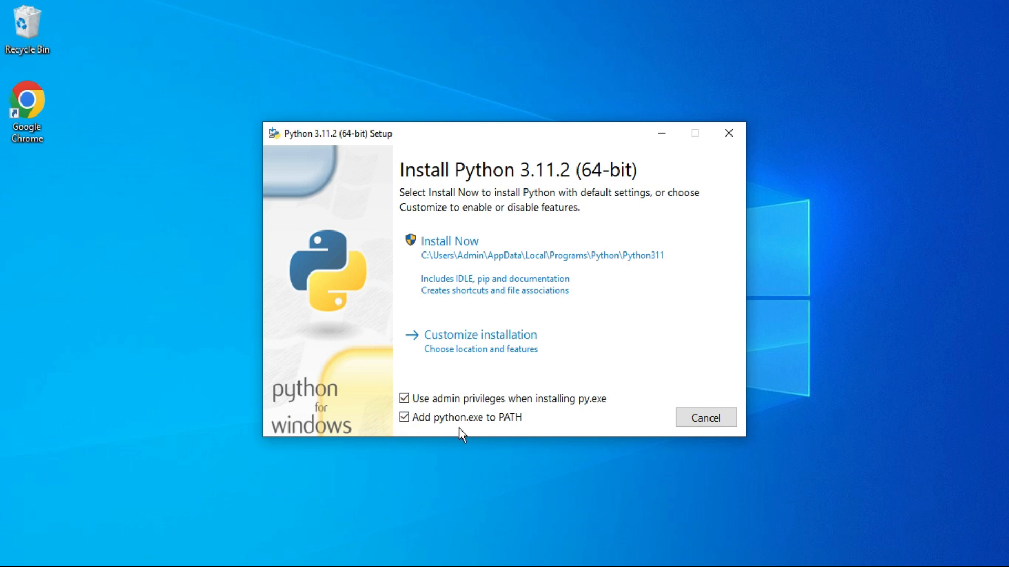
mouse_move(482, 432)
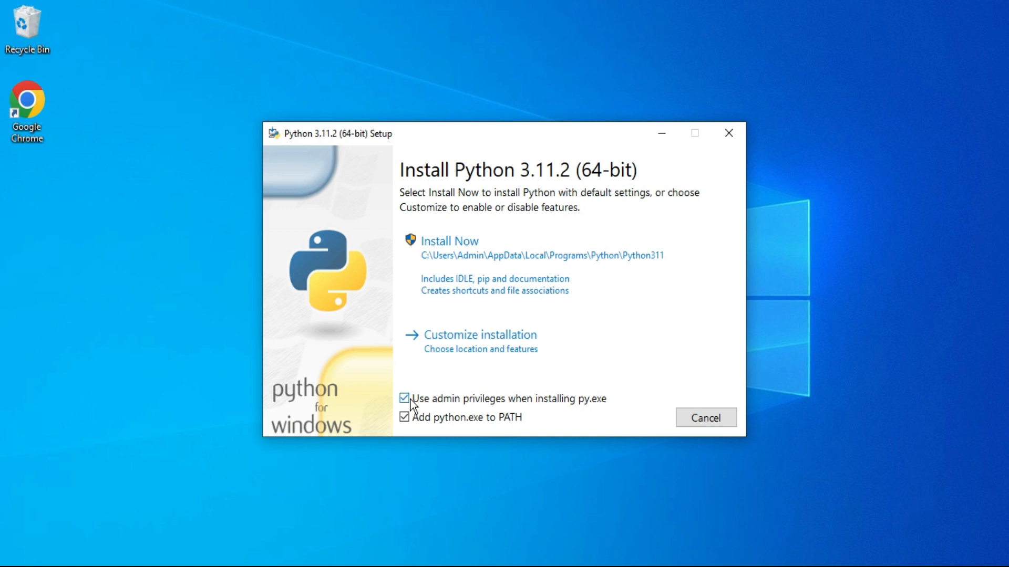
mouse_move(494, 412)
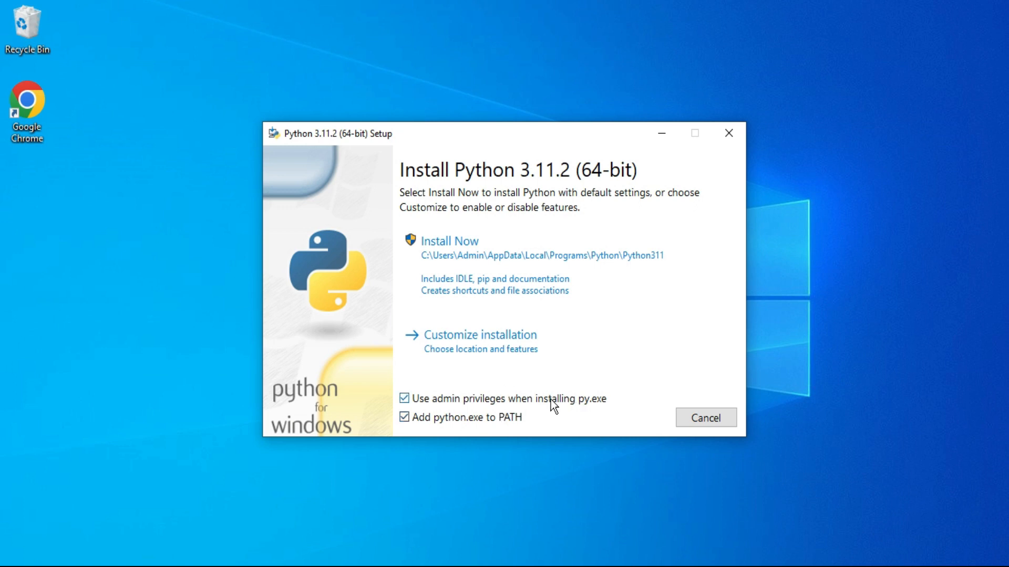
mouse_move(615, 374)
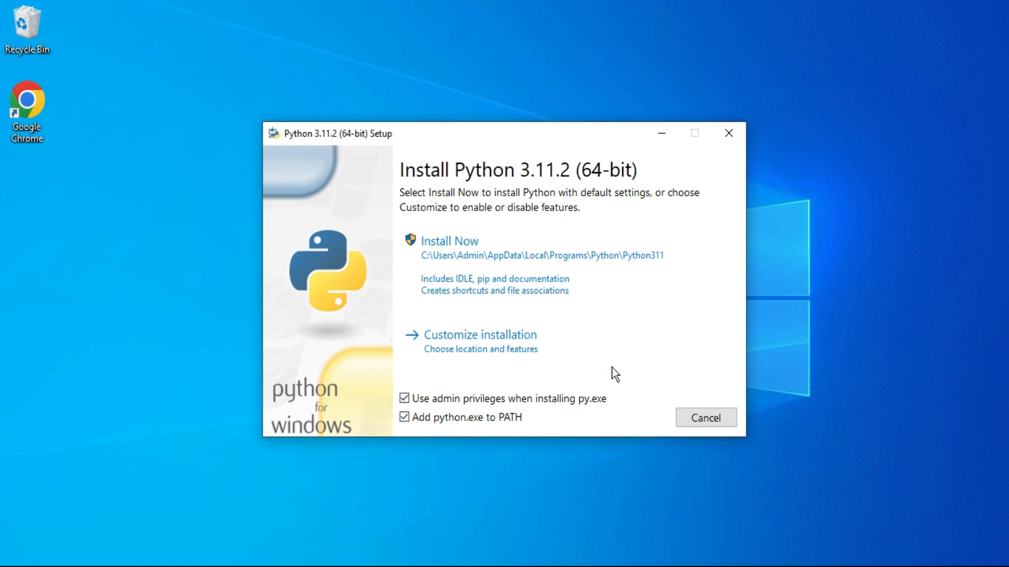
mouse_move(503, 351)
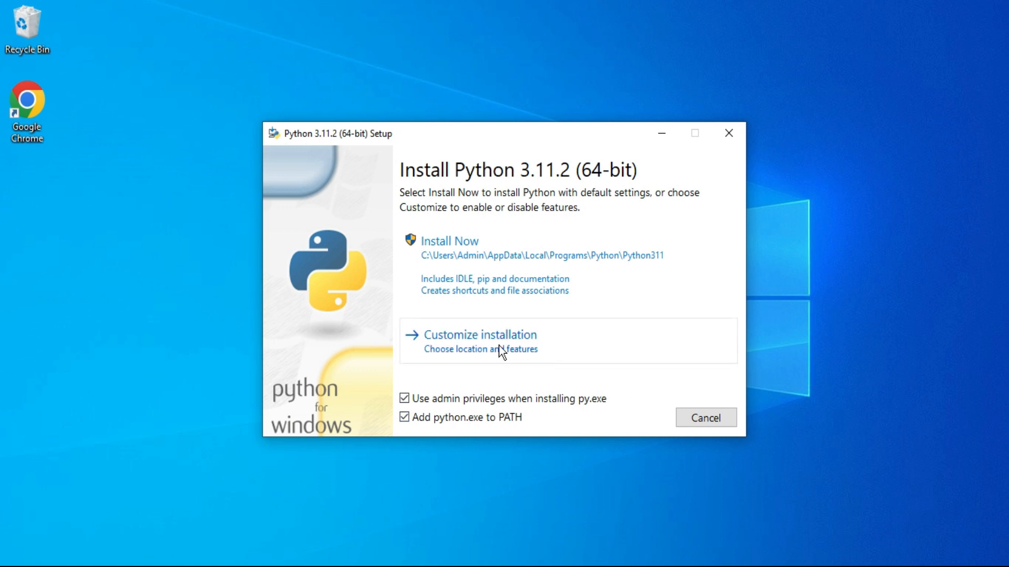
Choose Customize installation, keeping documentation, pip, tcl/tk, IDLE, test suite and py launcher ticked
click(480, 334)
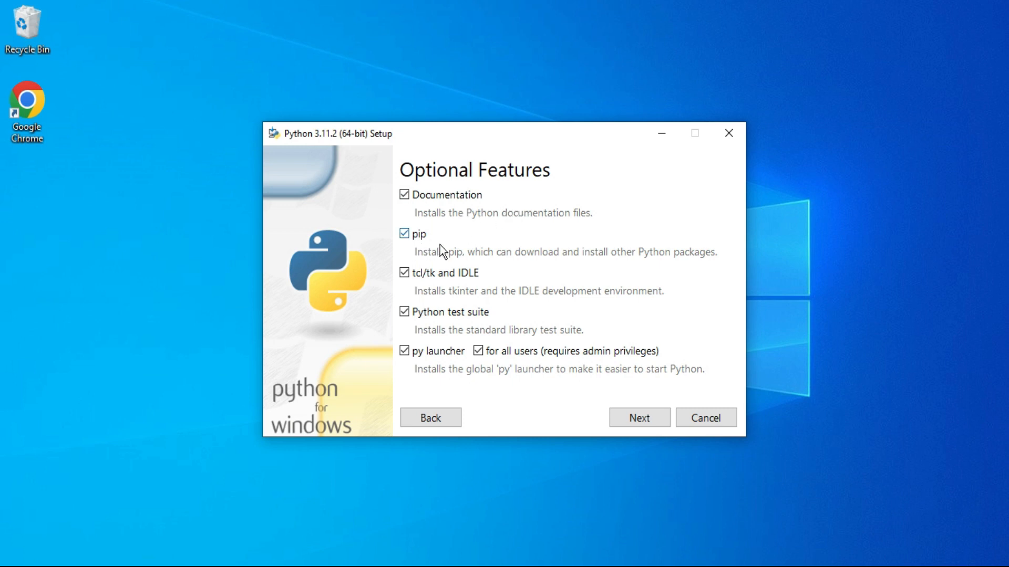
mouse_move(470, 265)
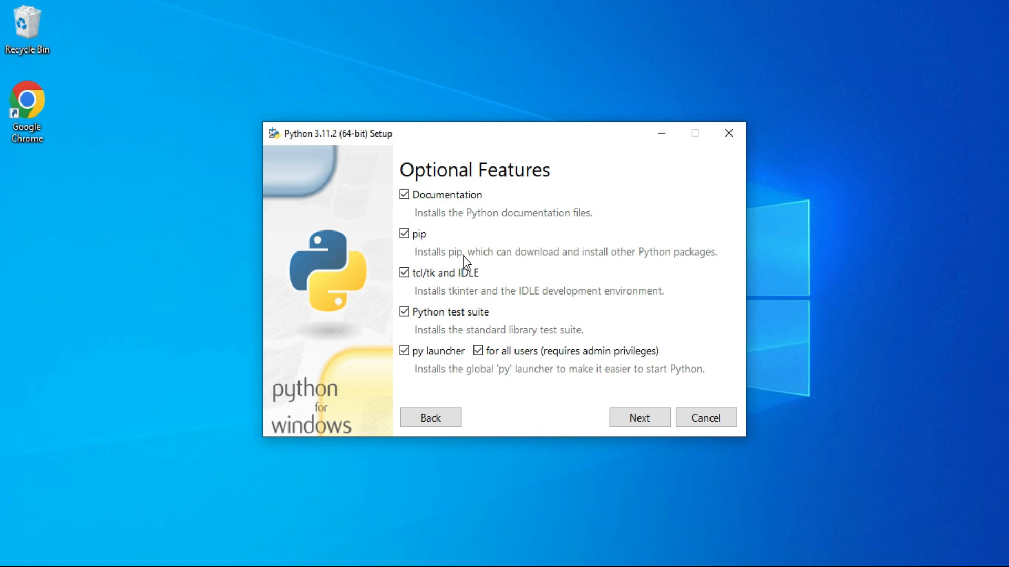
mouse_move(495, 290)
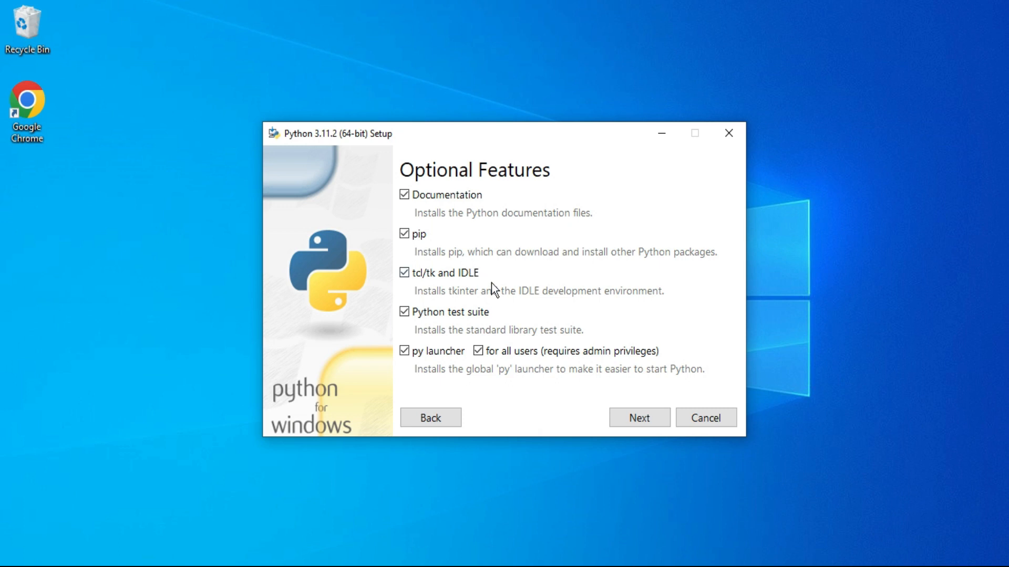
mouse_move(431, 290)
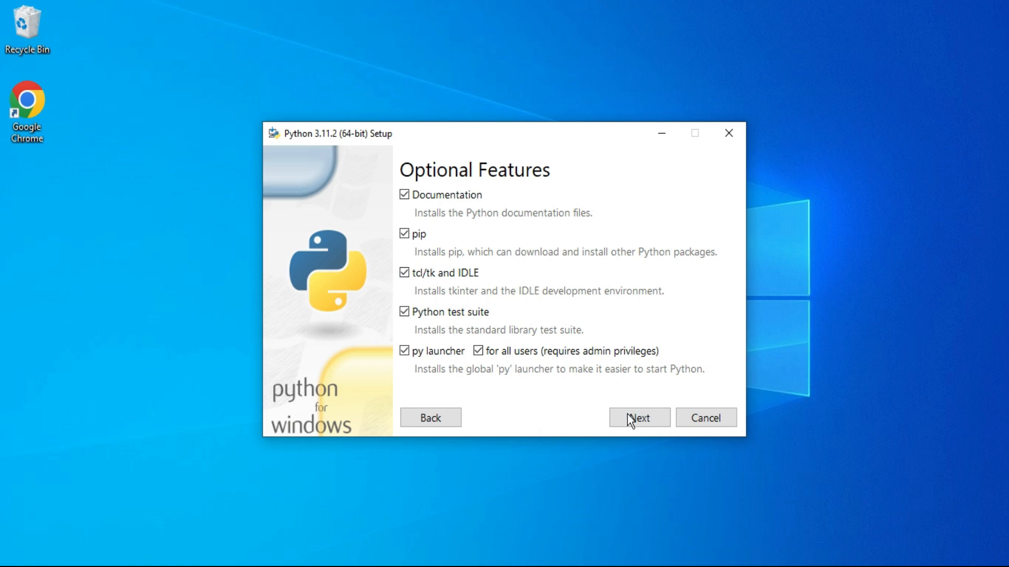
In Advanced Options enable install for all users and precompile standard library, location C:\Program Files\Python311
click(638, 417)
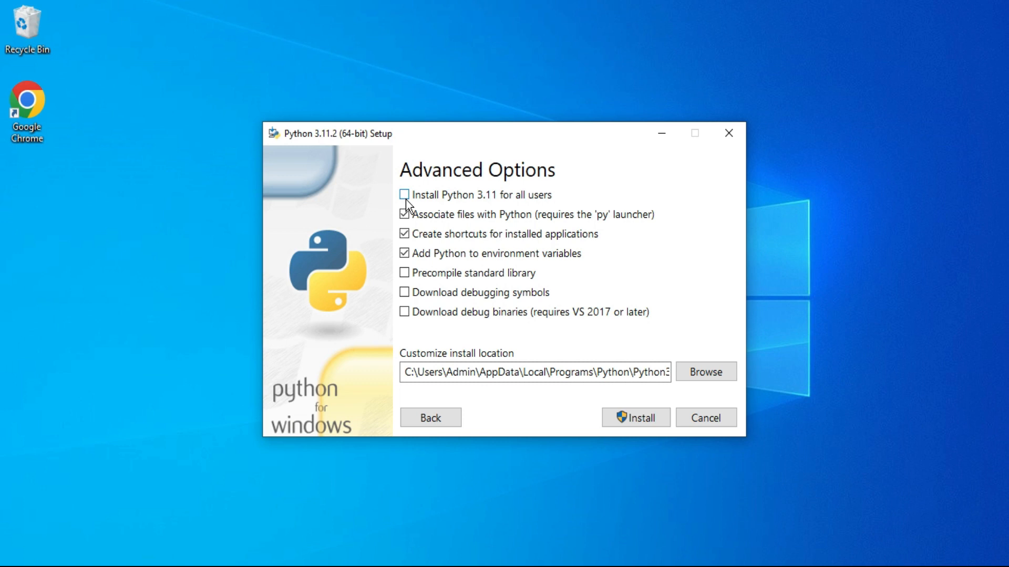
click(404, 195)
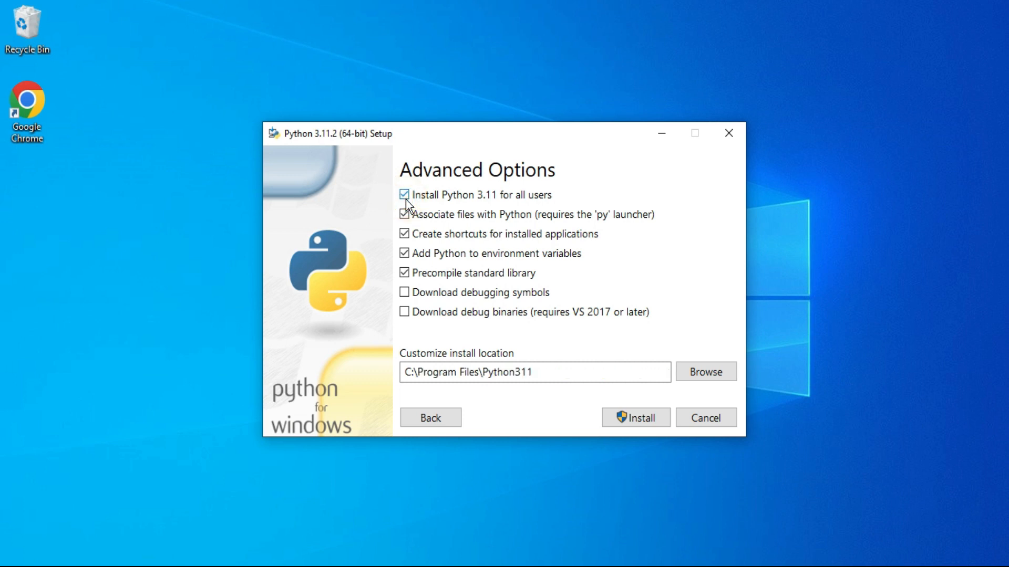
click(534, 372)
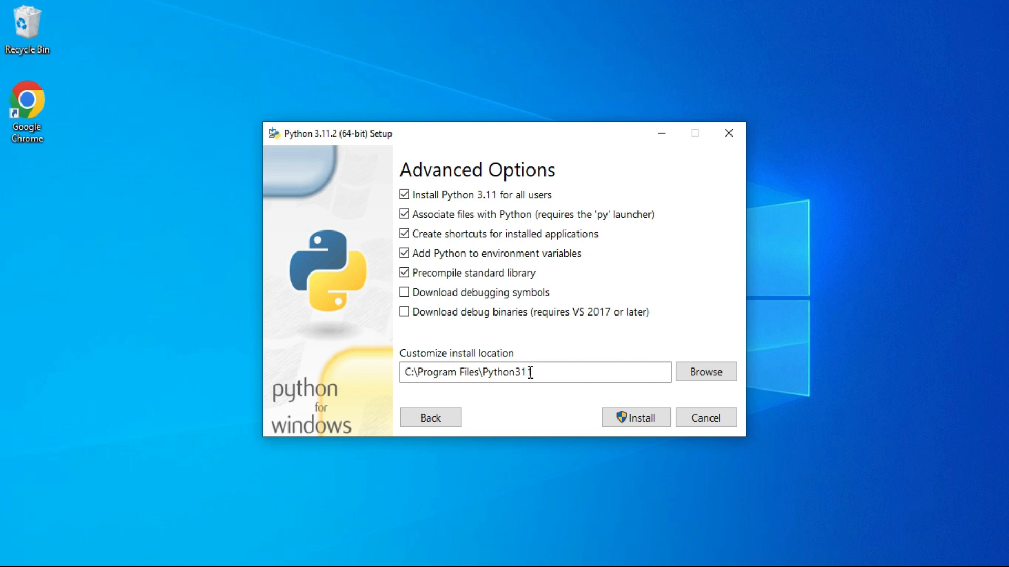
mouse_move(606, 392)
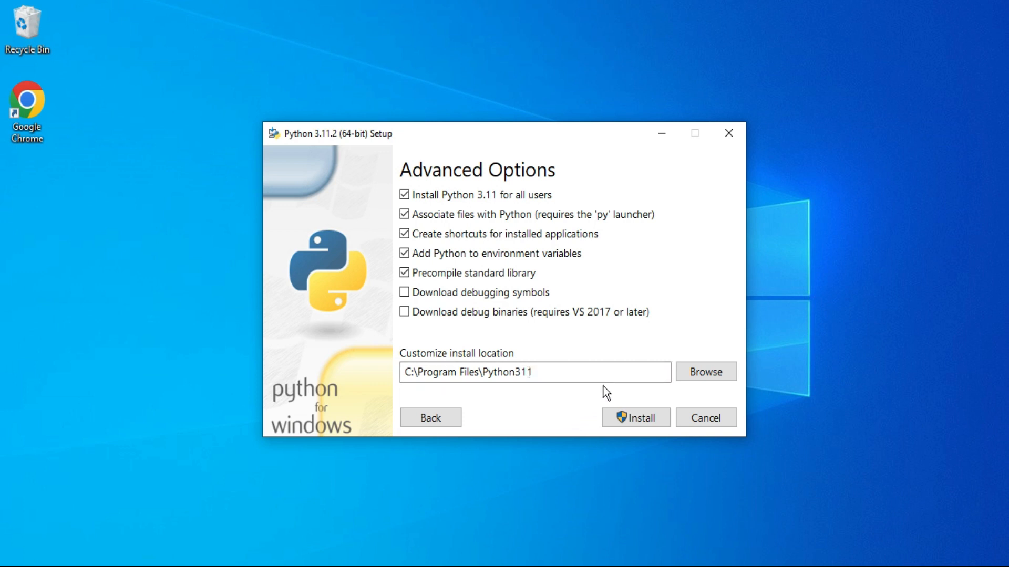
mouse_move(706, 372)
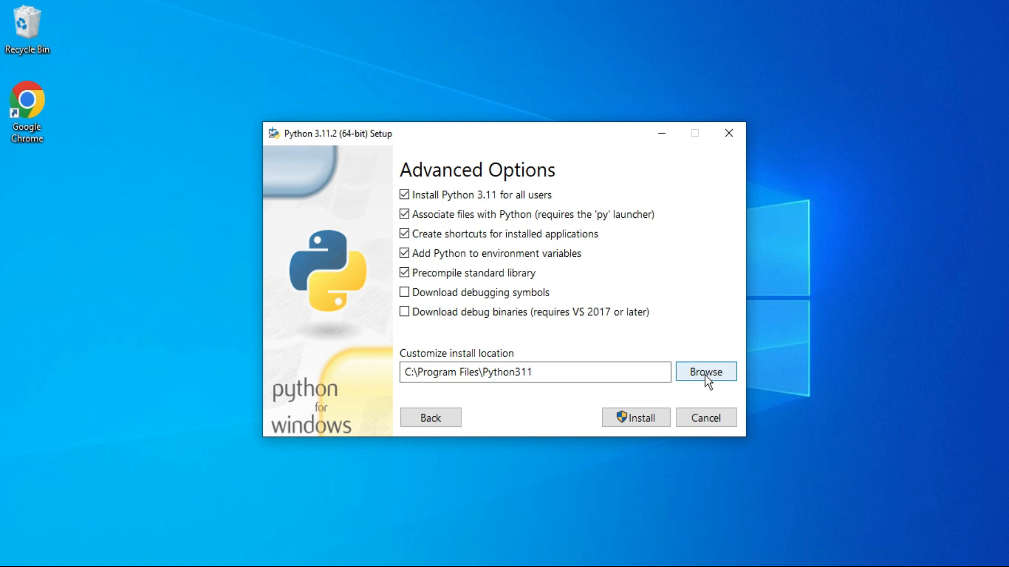
mouse_move(659, 398)
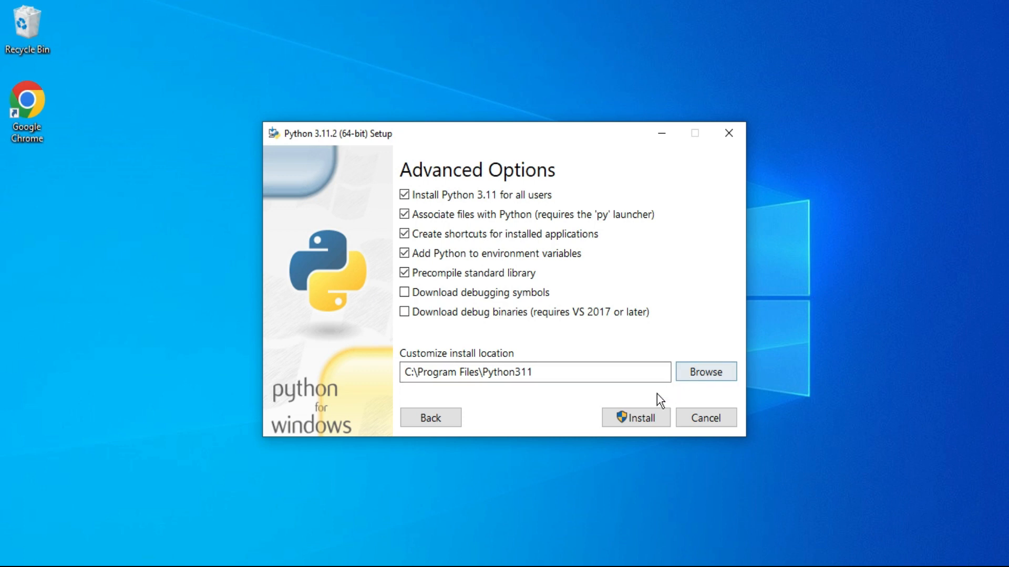
Install Python 3.11.2, and close the wizard once 'Setup was successful' appears
click(635, 417)
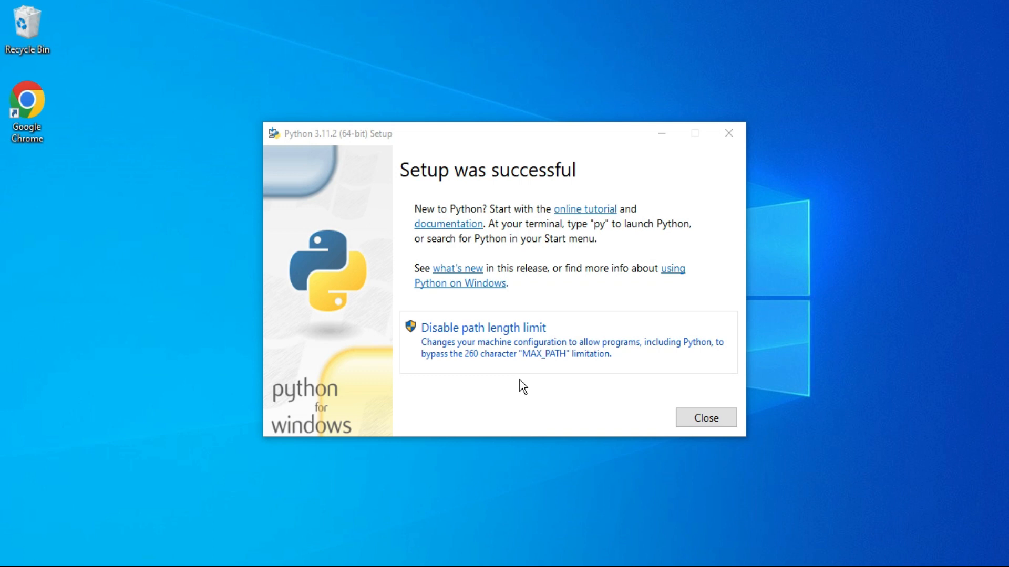
mouse_move(449, 224)
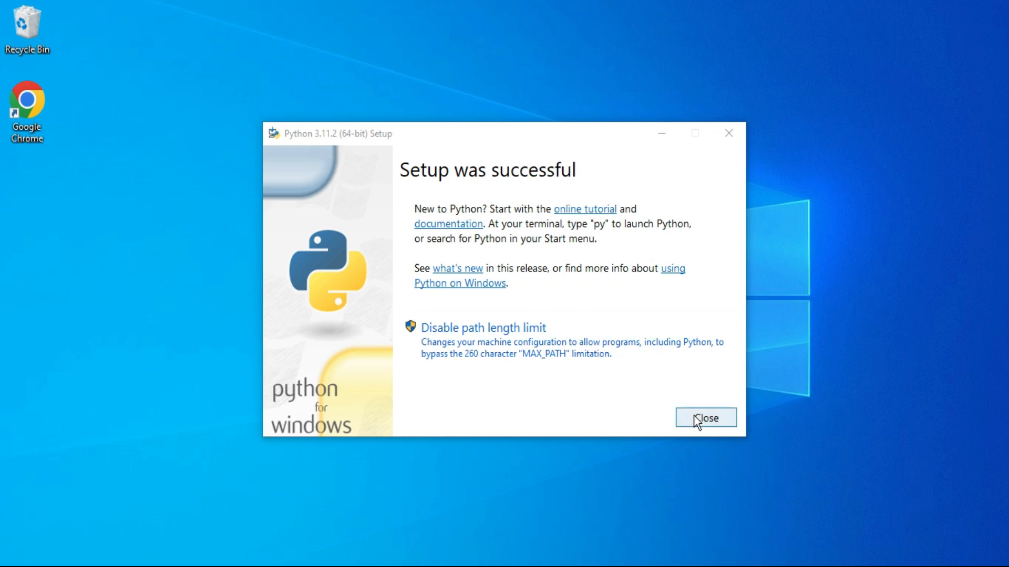
click(704, 417)
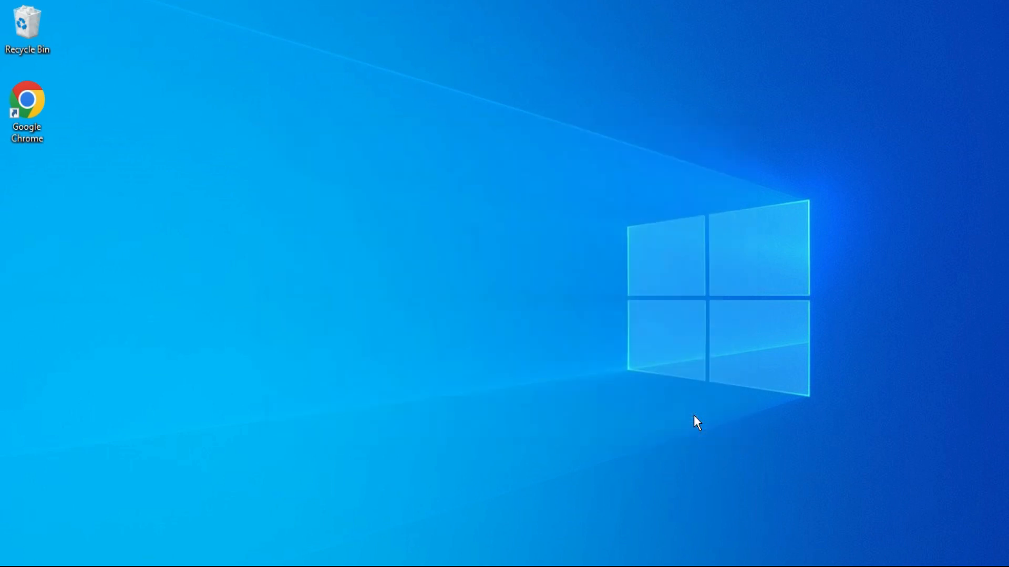
mouse_move(674, 414)
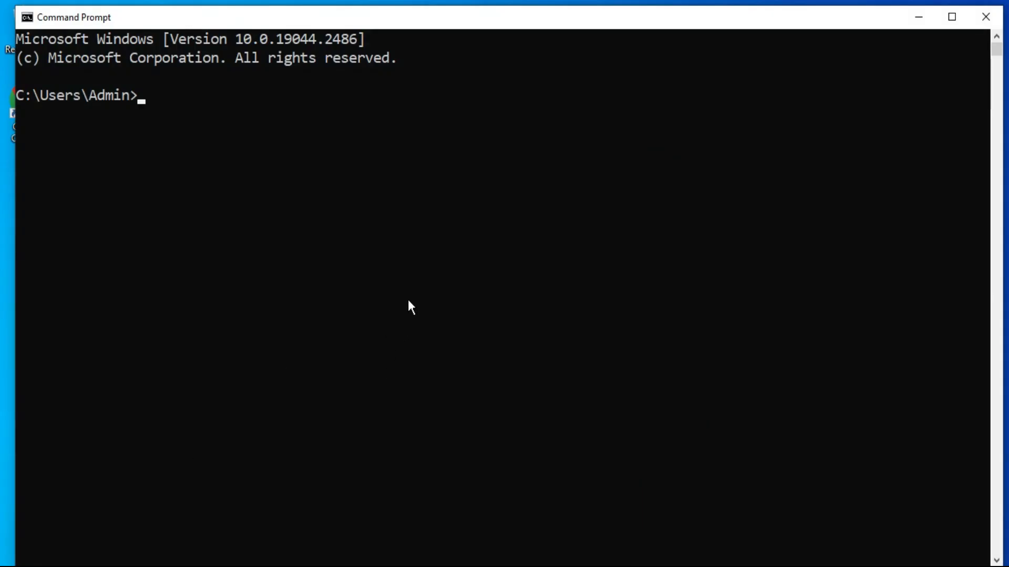
Run 'python --version' to confirm Python 3.11.2 is installed
text(pyt)
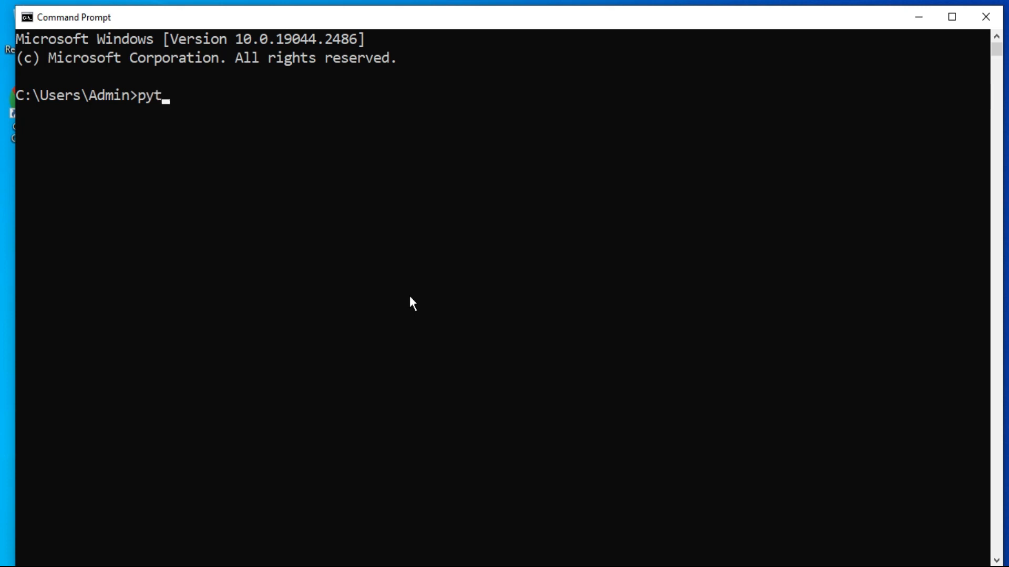
text(hon --)
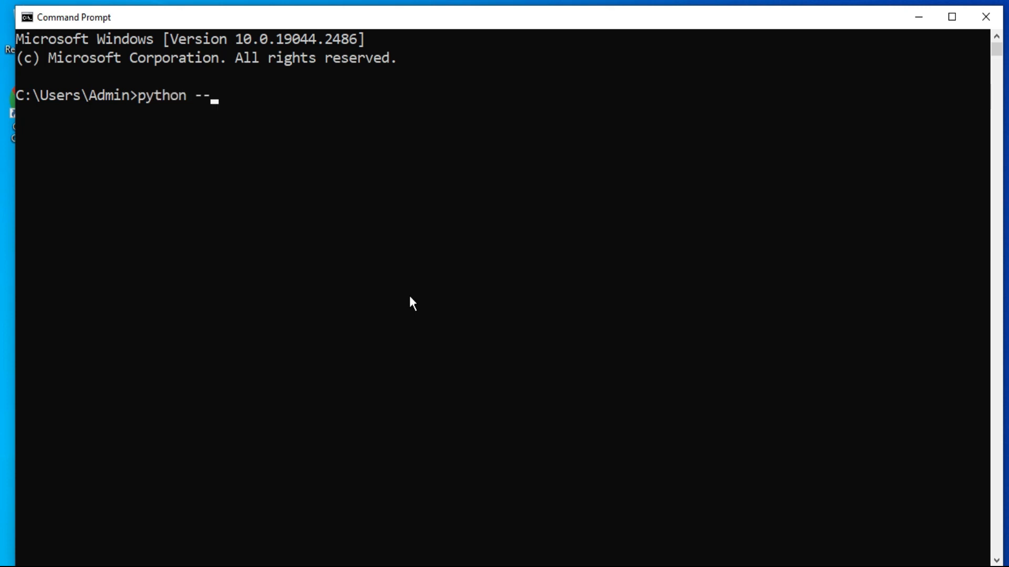
text(version)
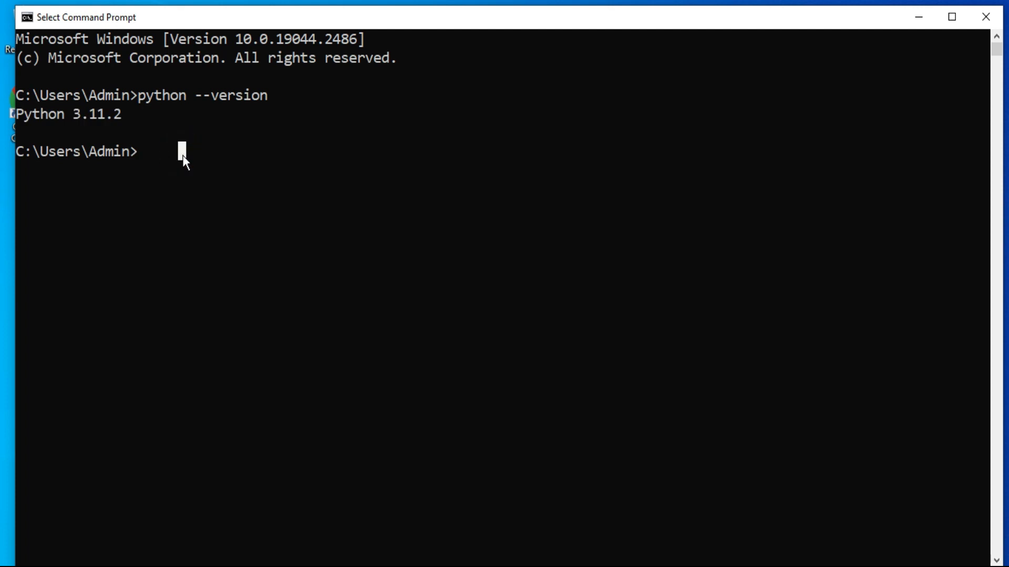
Run 'pip --version' to confirm pip 22.3.1, then enter 'py' at the prompt
text(pip)
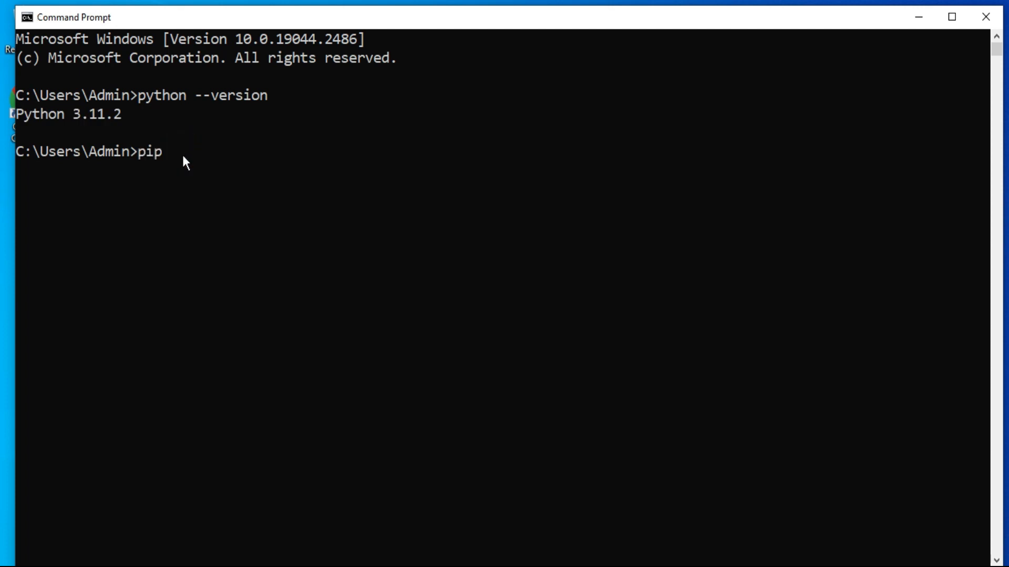
text(--ve)
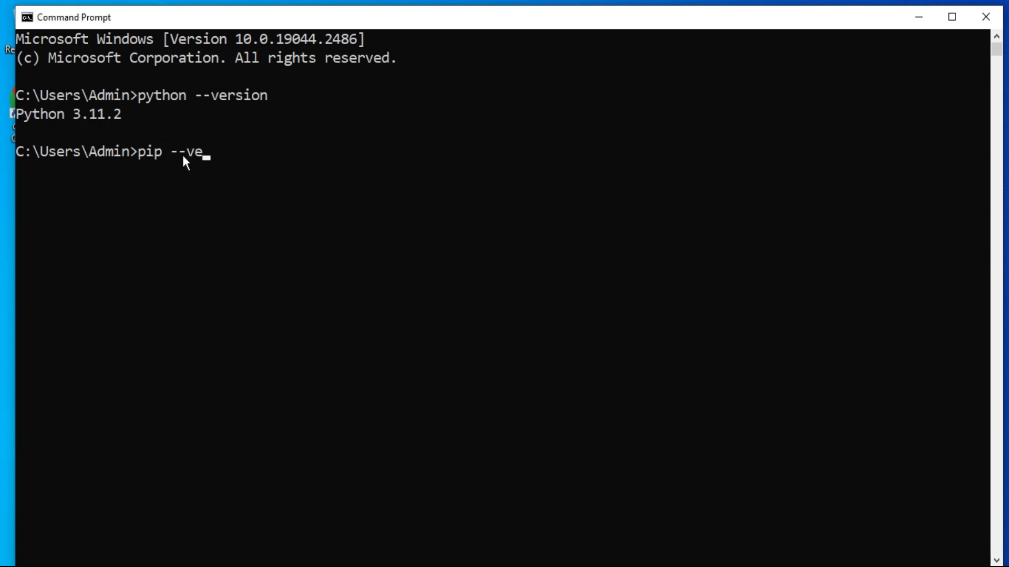
text(rsion)
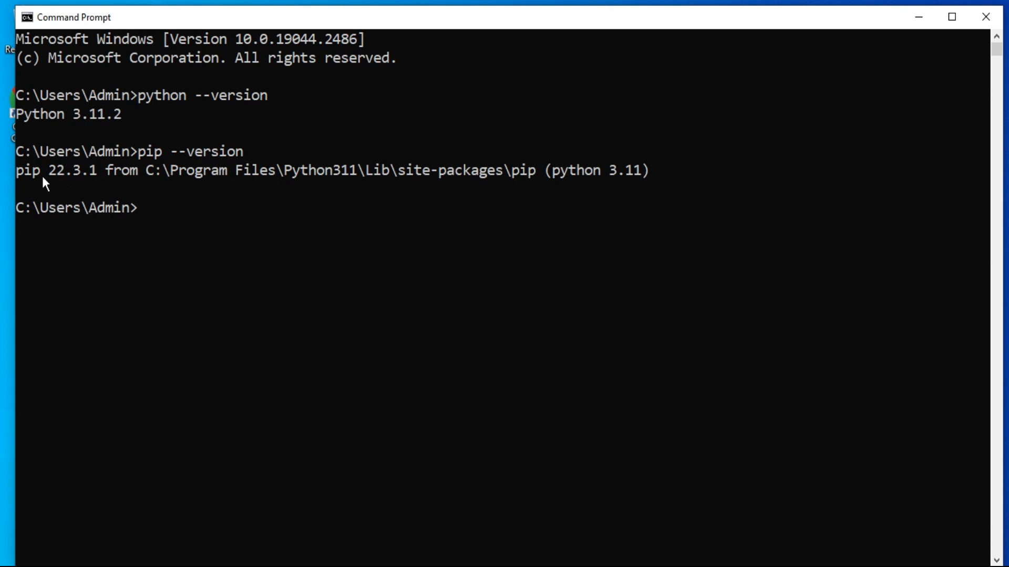
drag(36, 170, 137, 171)
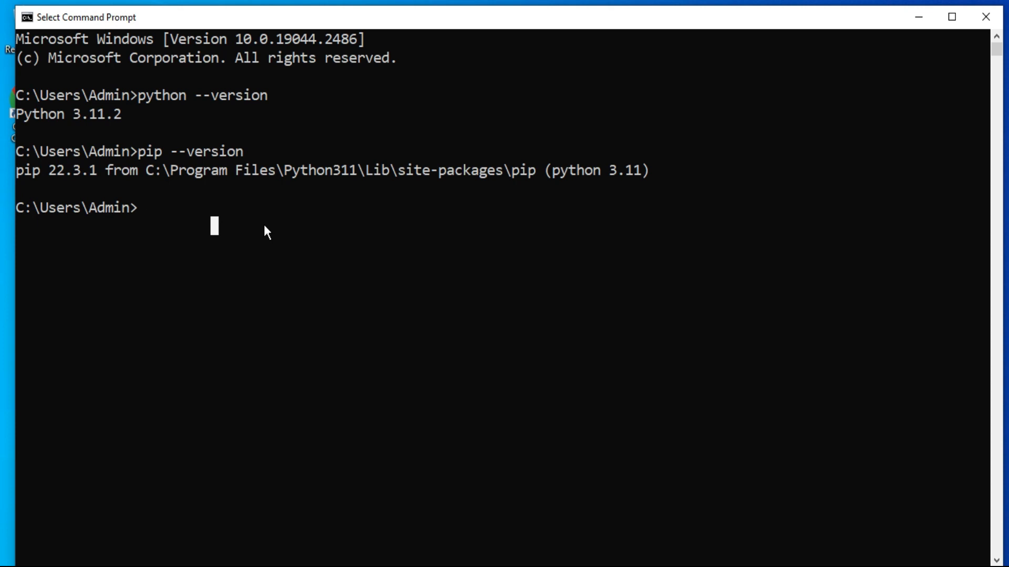
text(py)
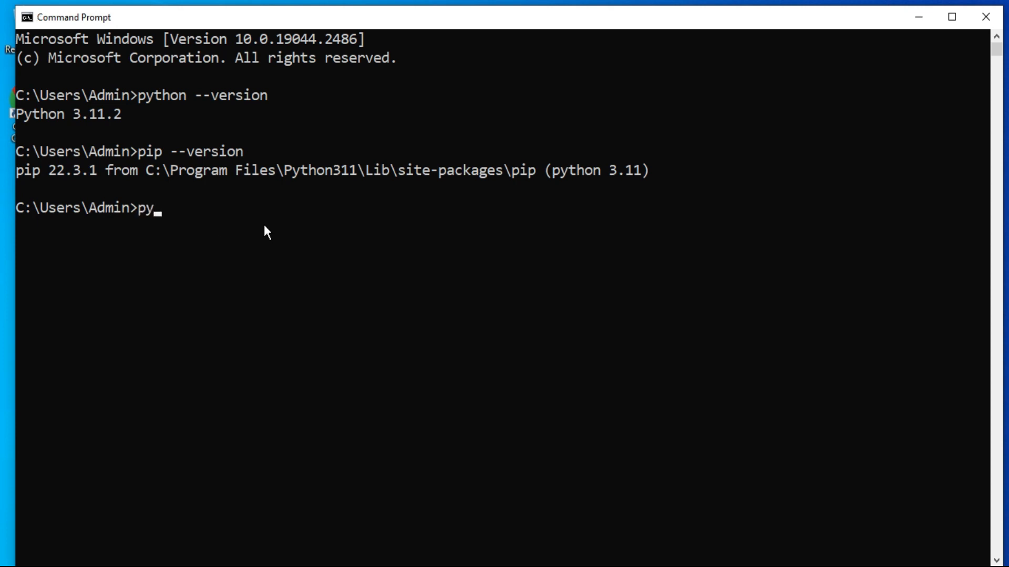
In interactive Python run print("Hello World"), then close Command Prompt
key(enter)
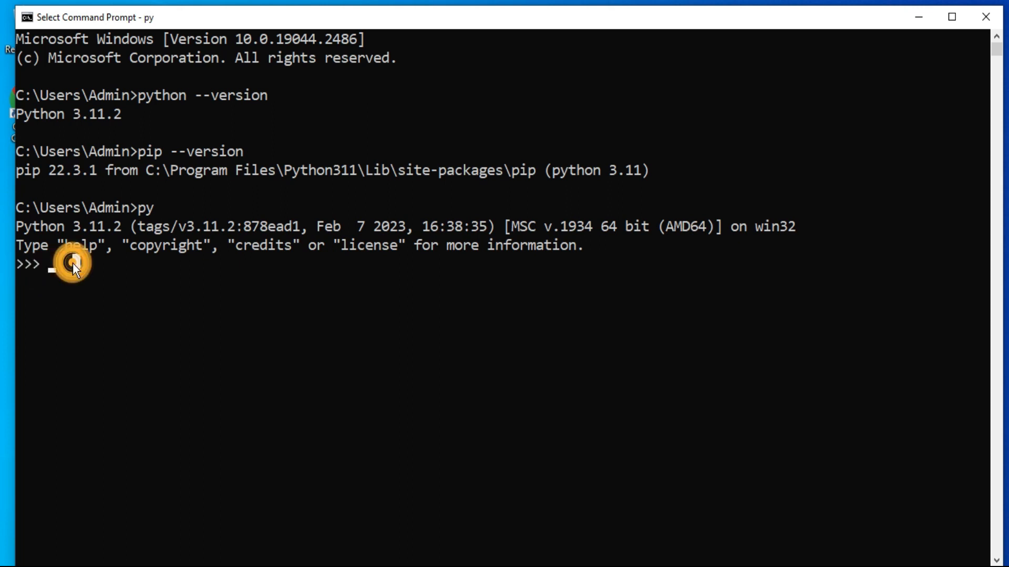
text(pri)
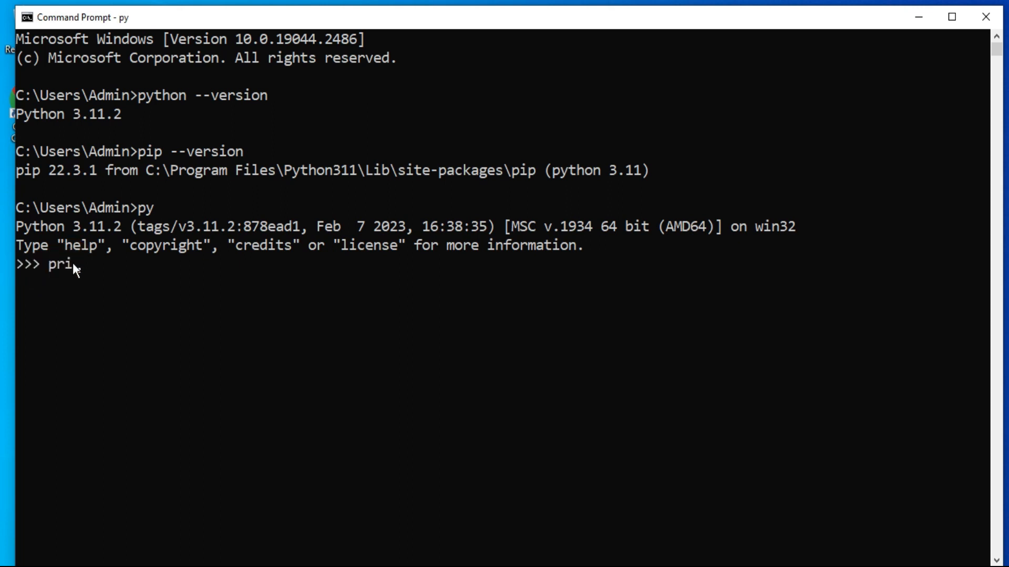
text(nt(")
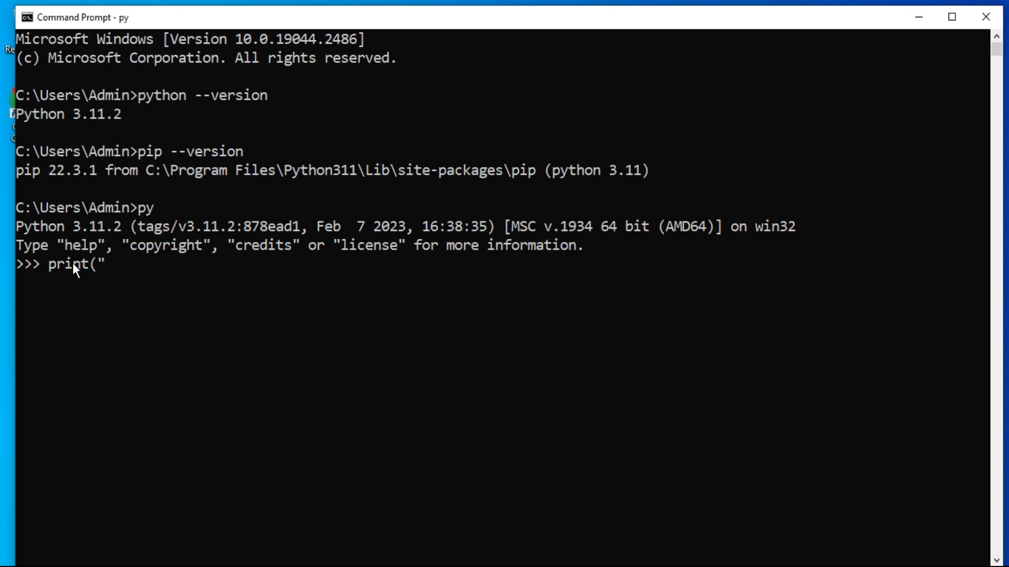
text(Hello)
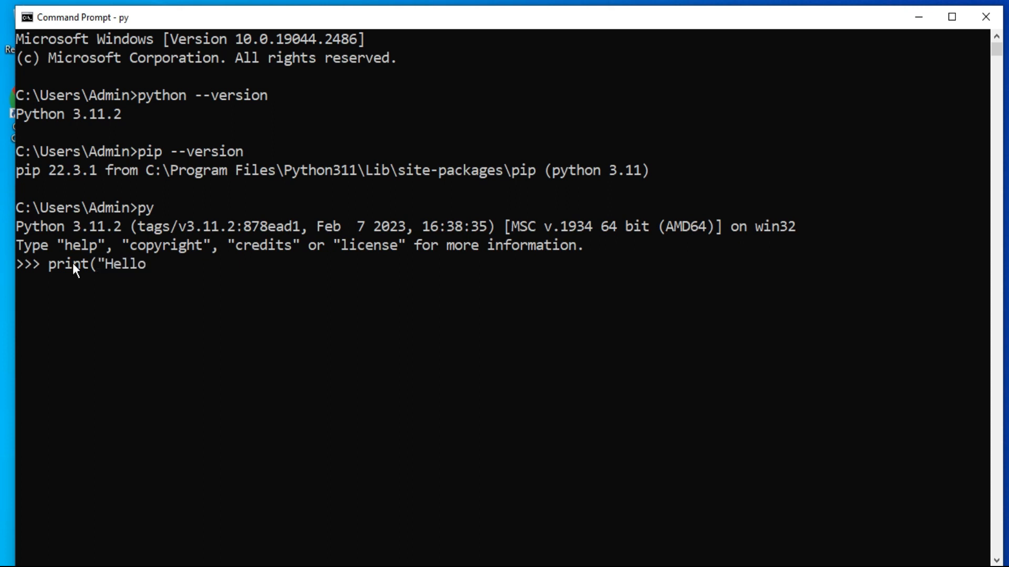
text(World)
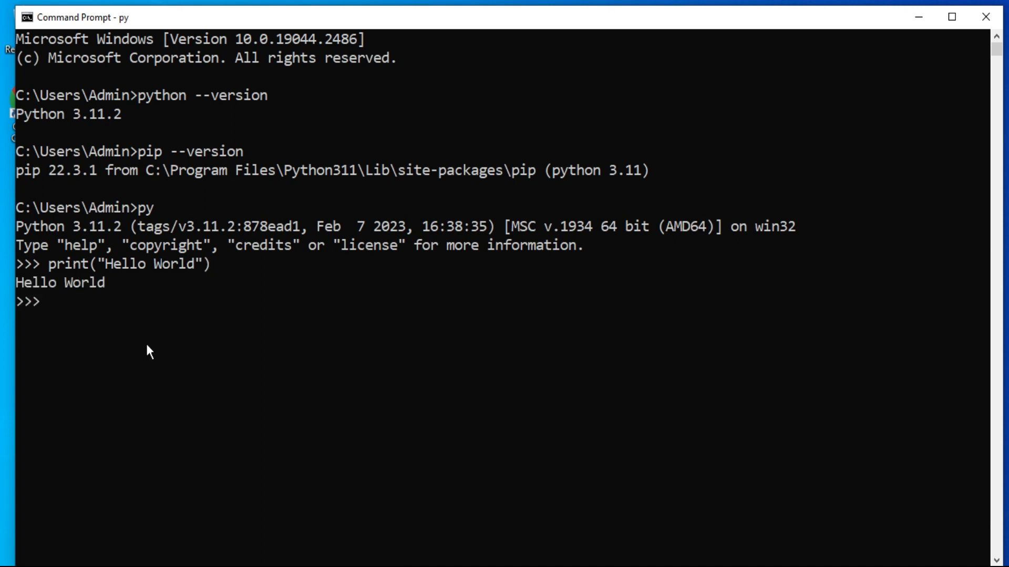
mouse_move(200, 321)
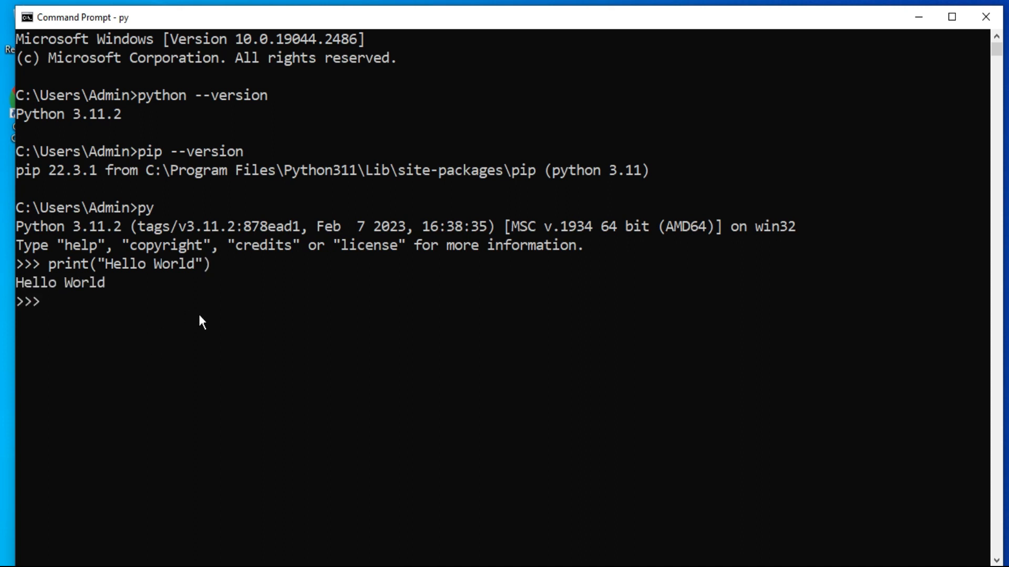
mouse_move(267, 302)
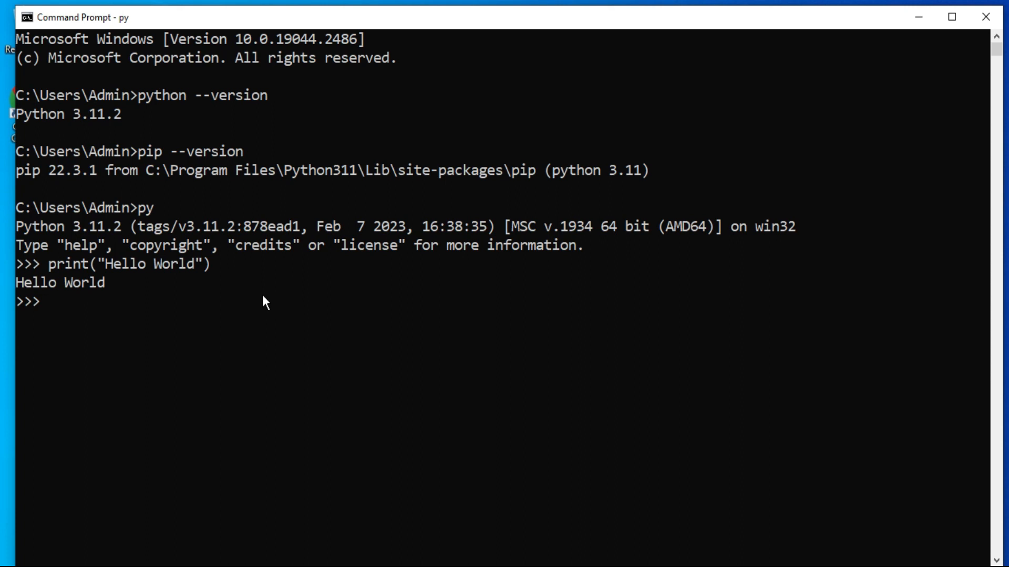
mouse_move(866, 159)
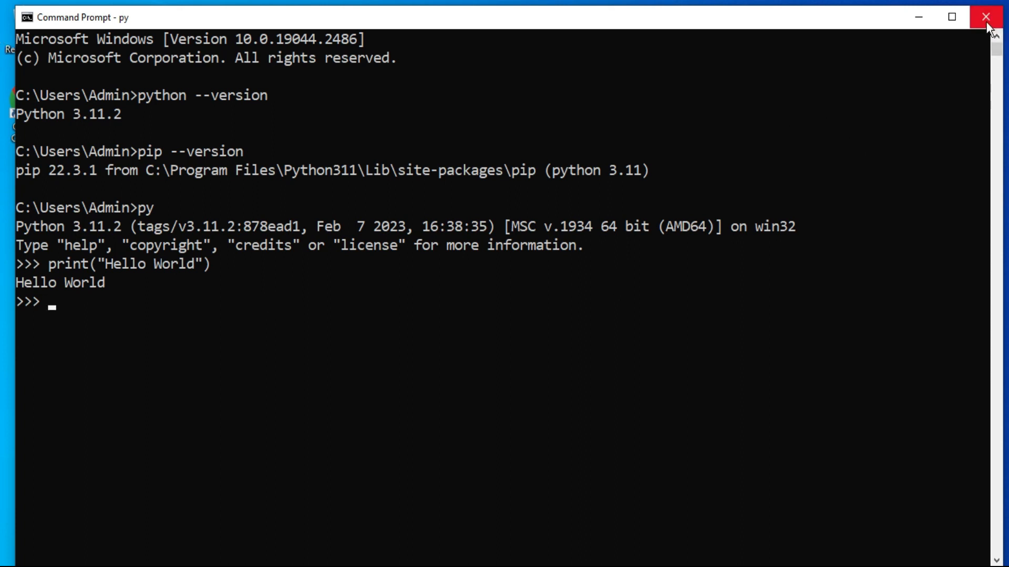
click(984, 17)
text(idl)
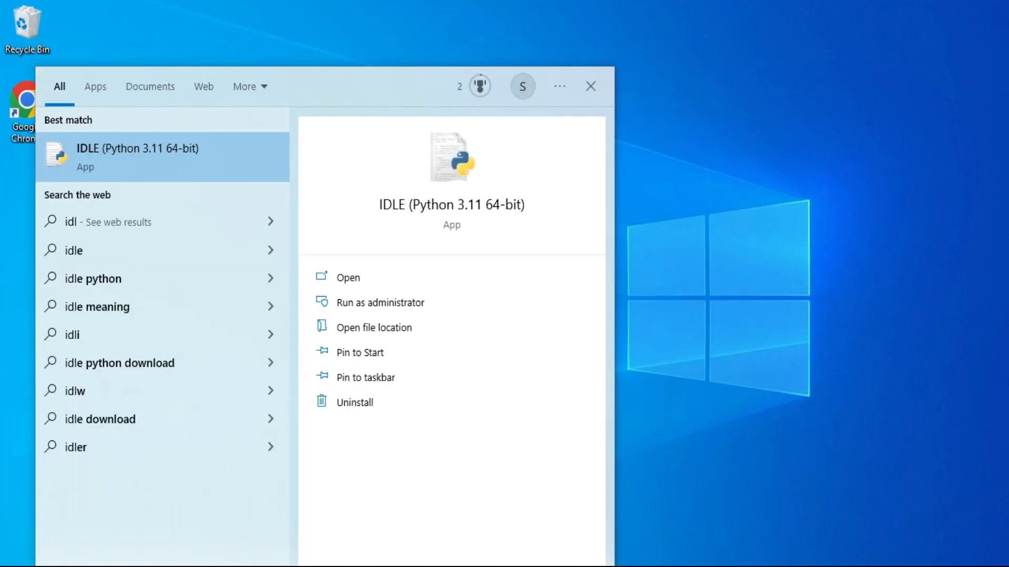
mouse_move(148, 164)
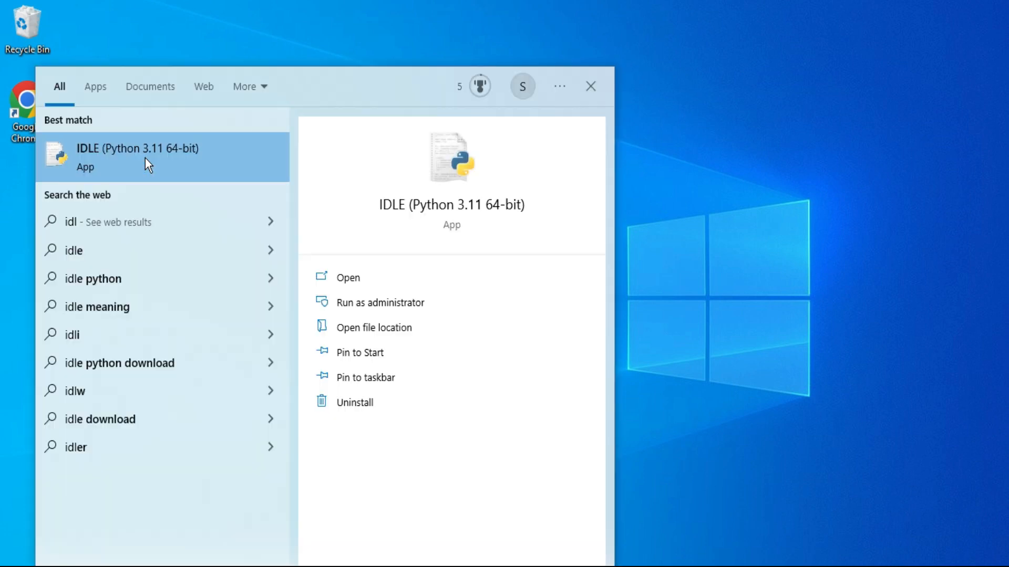
Launch IDLE from the search results and maximize the IDLE Shell
click(136, 148)
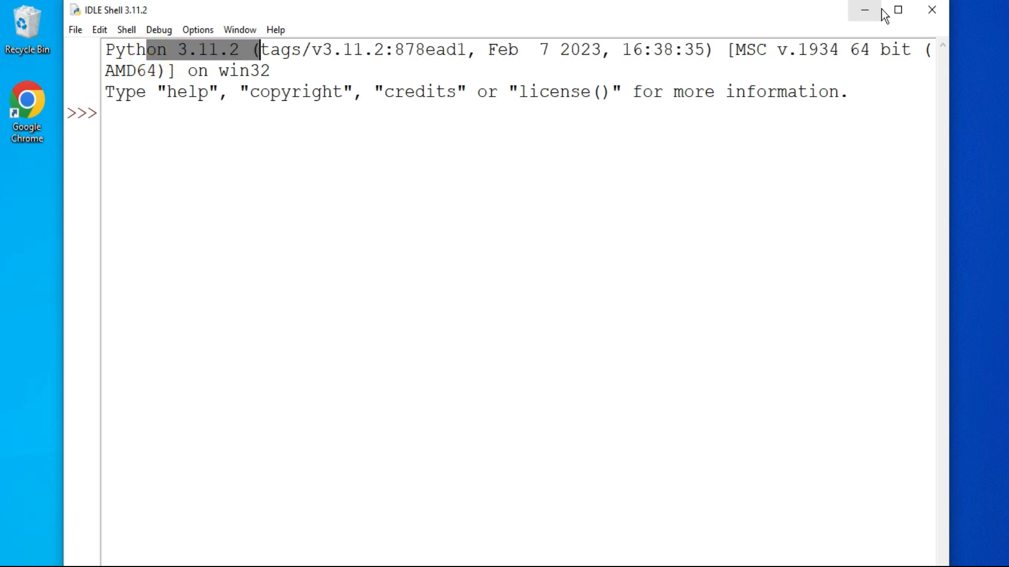
click(898, 9)
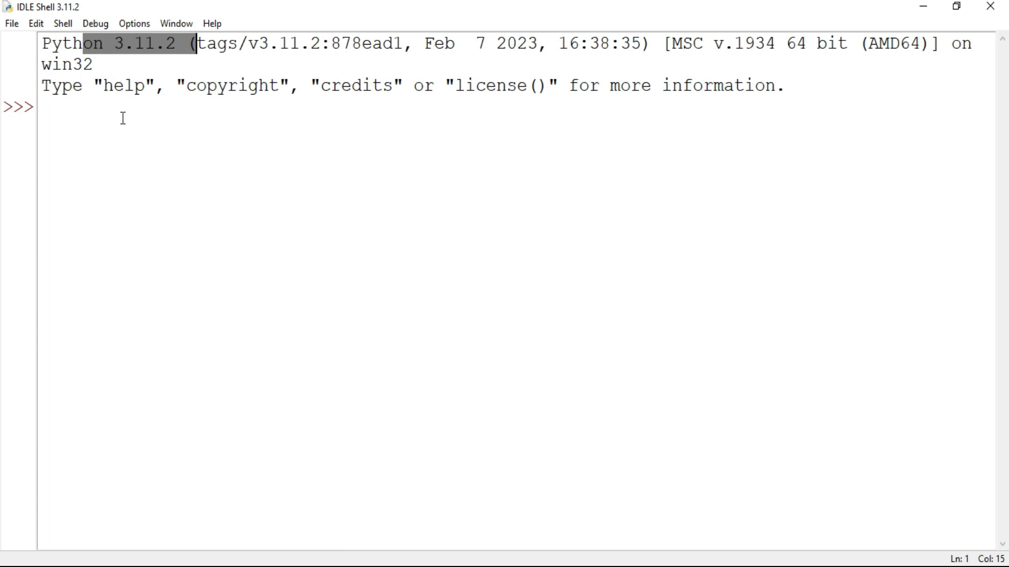
Run print("Welcome to my channel") in the IDLE Shell
text(prin)
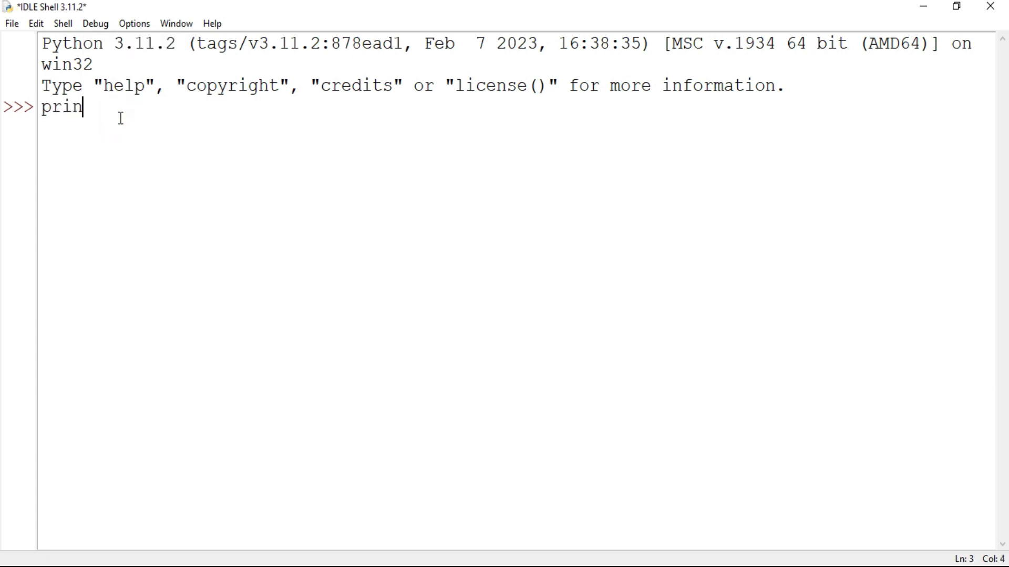
text(t(")
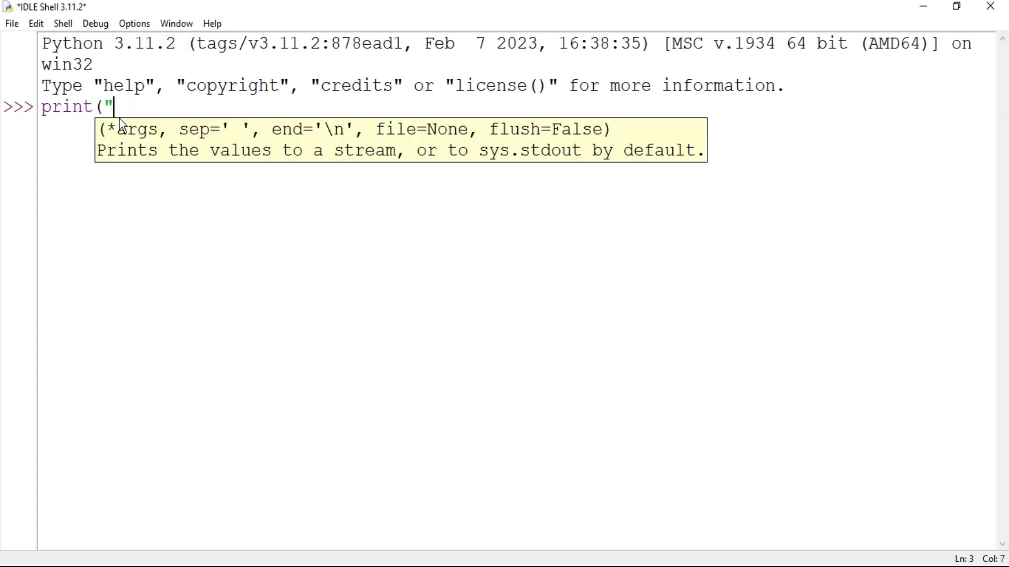
text(Welcome)
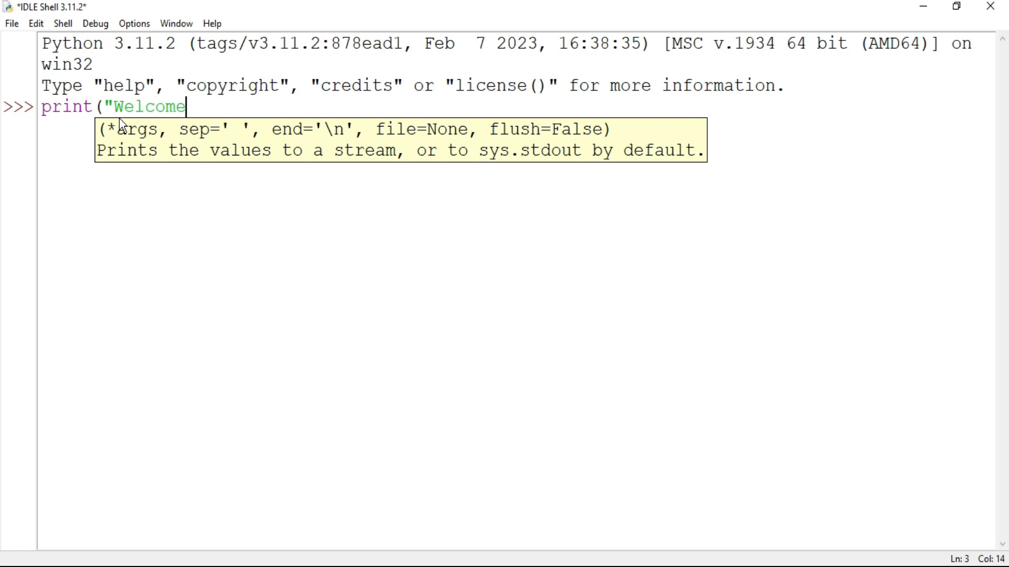
text(to my c)
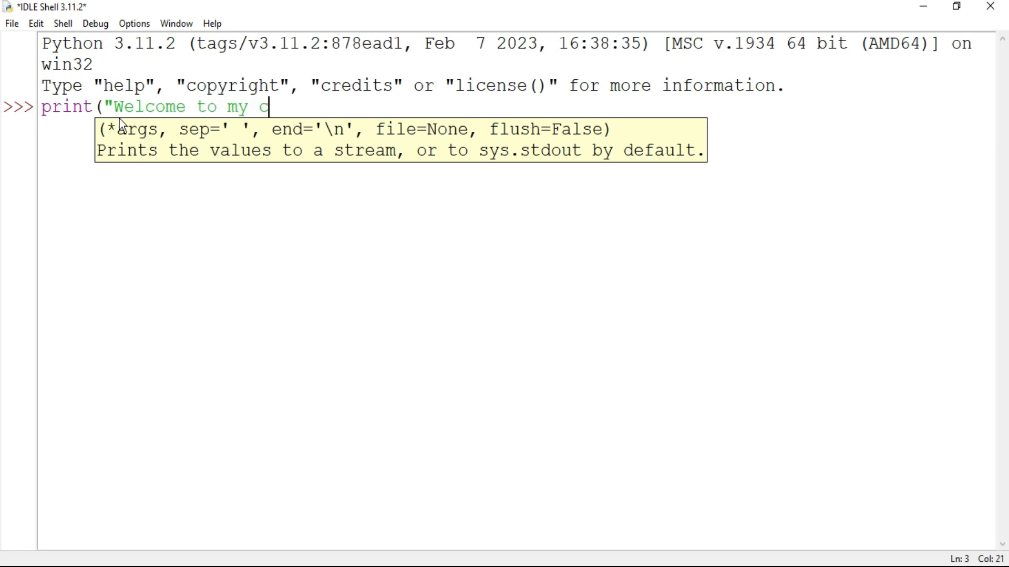
text(hannel"))
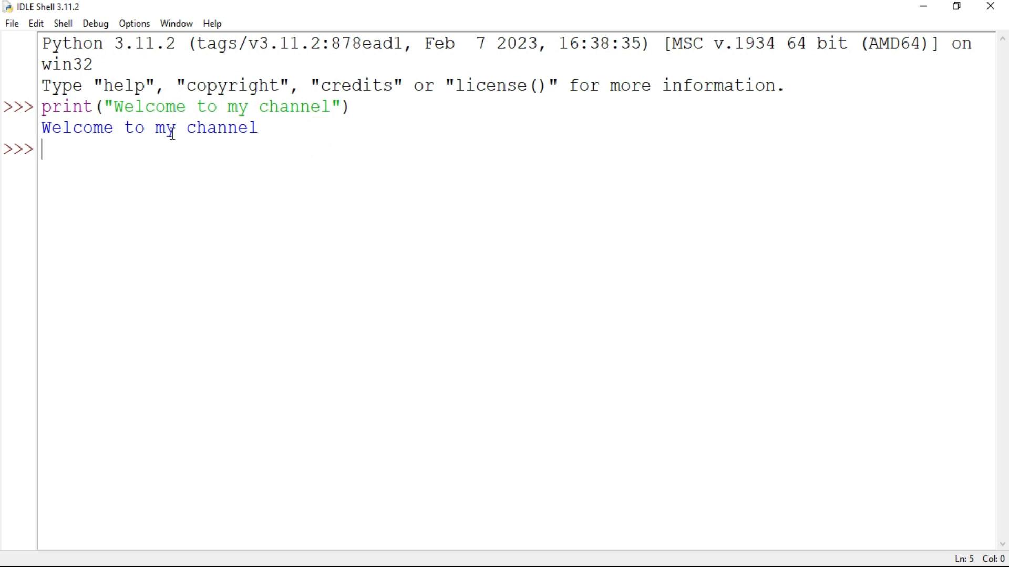
mouse_move(21, 60)
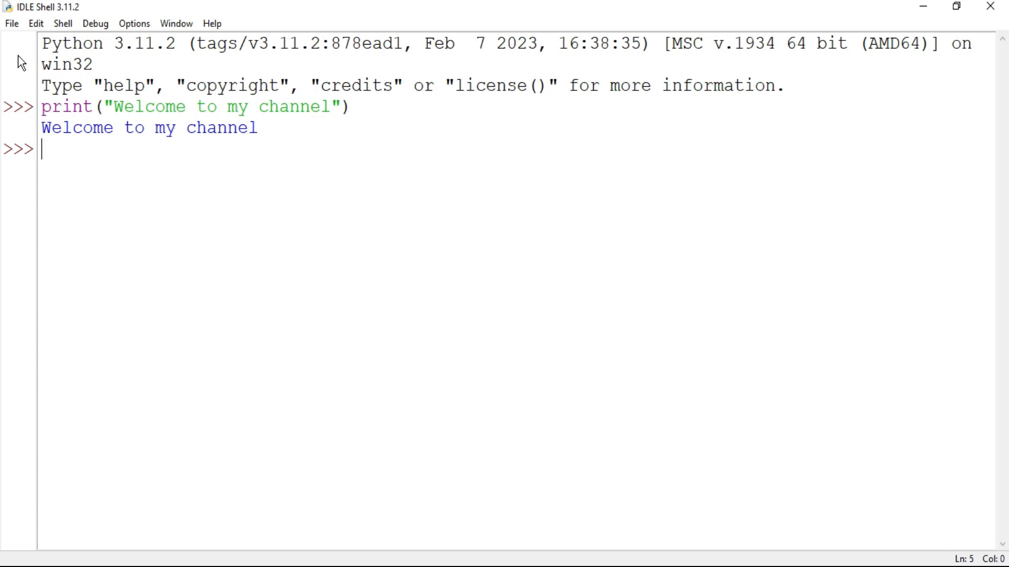
Create a new IDLE editor file containing print("Thanks for watching")
click(10, 23)
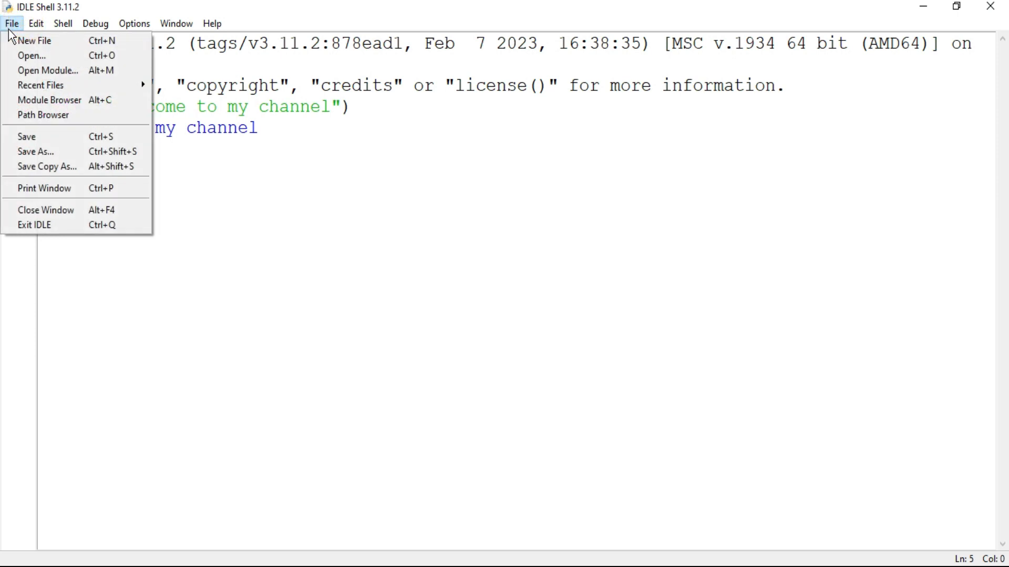
click(34, 41)
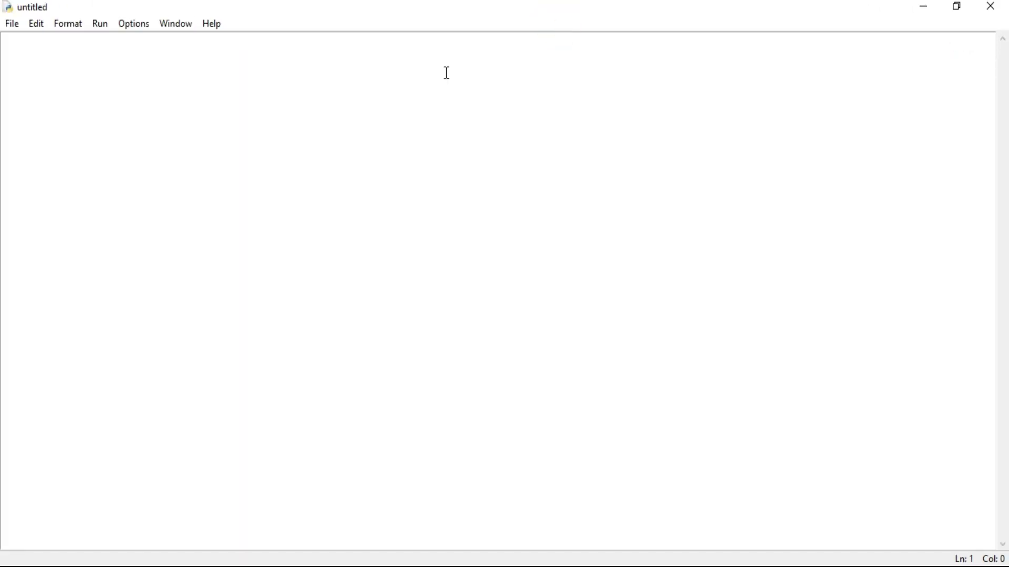
text(pri)
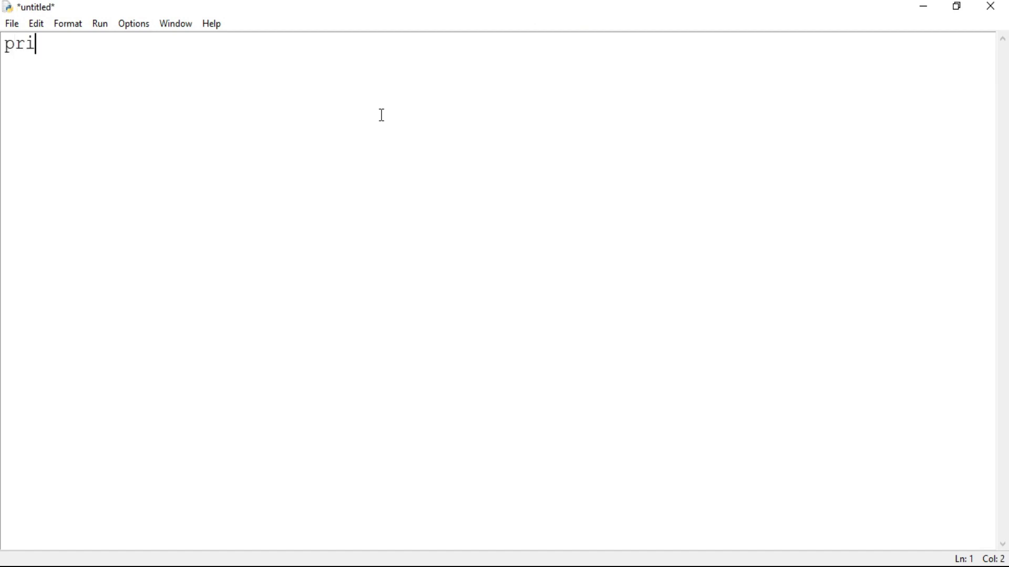
text(nt(")
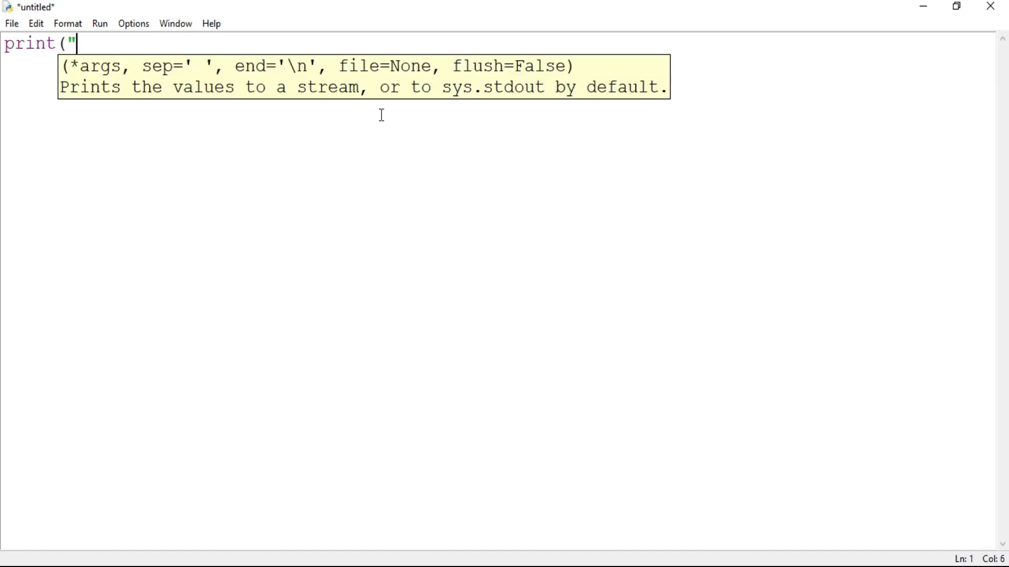
text(Thanks for watching"))
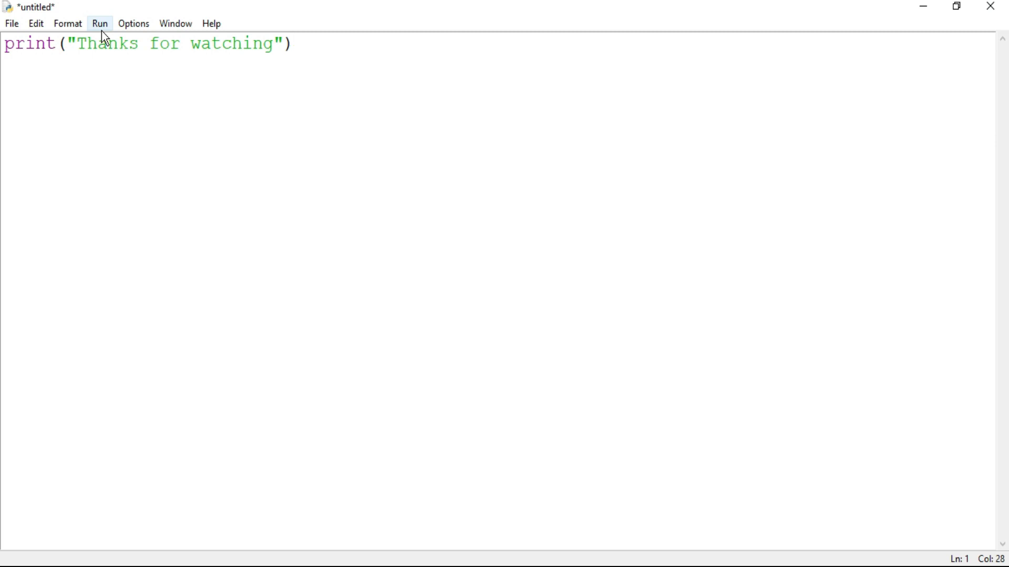
mouse_move(10, 36)
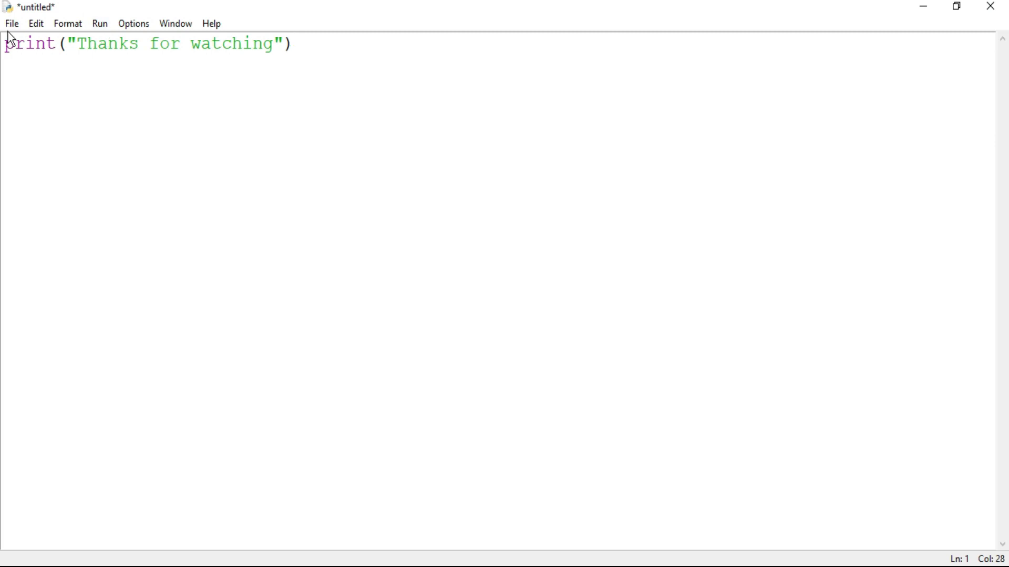
Save the script as hello.py inside D:\cscorner via Save As
click(10, 23)
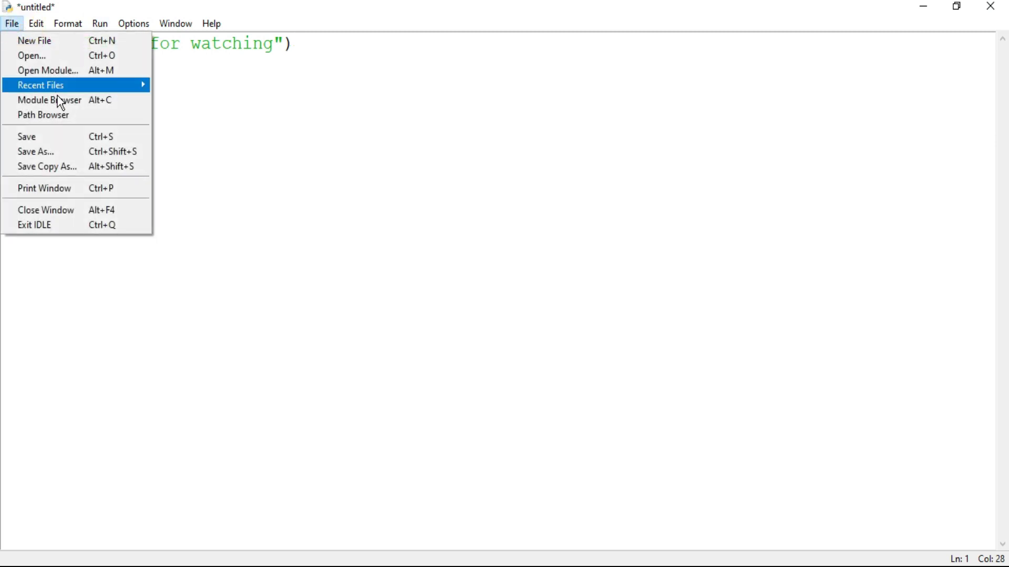
click(36, 152)
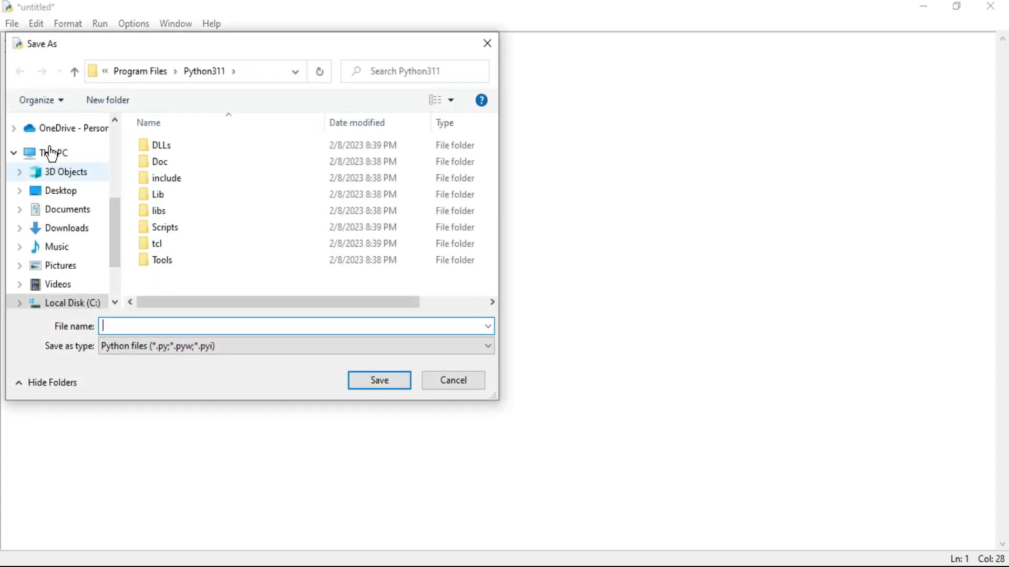
click(75, 253)
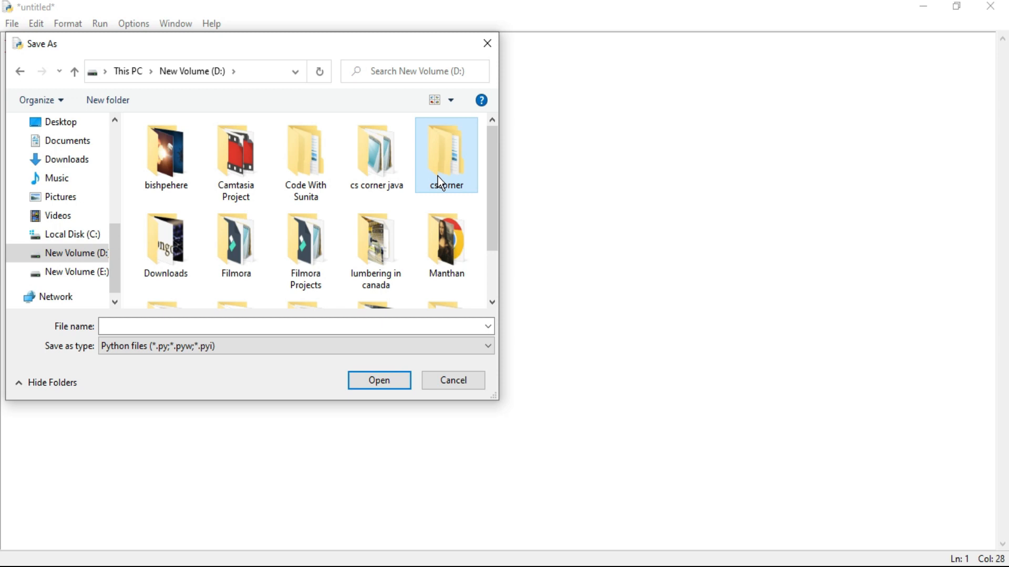
double_click(446, 148)
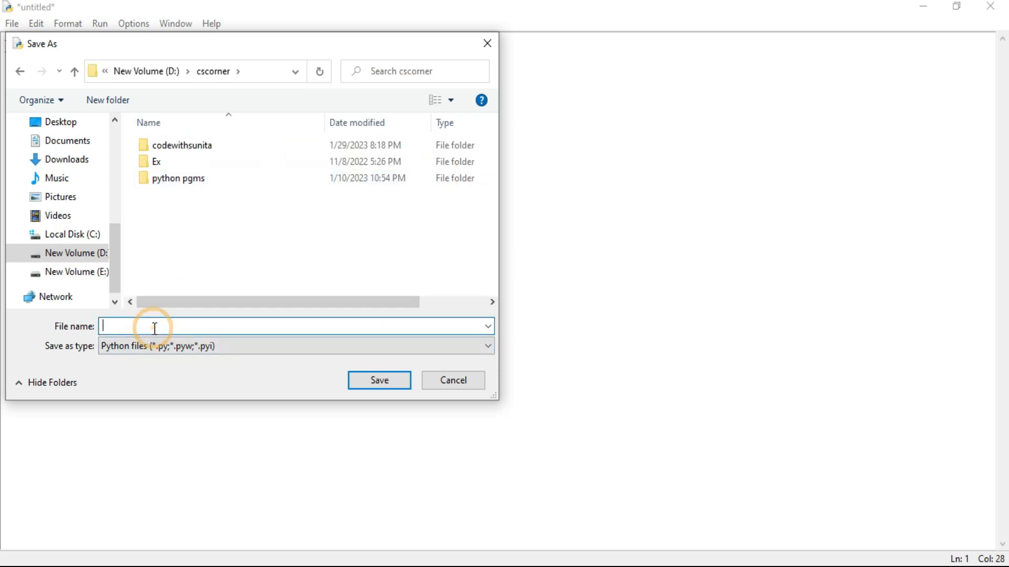
text(hello)
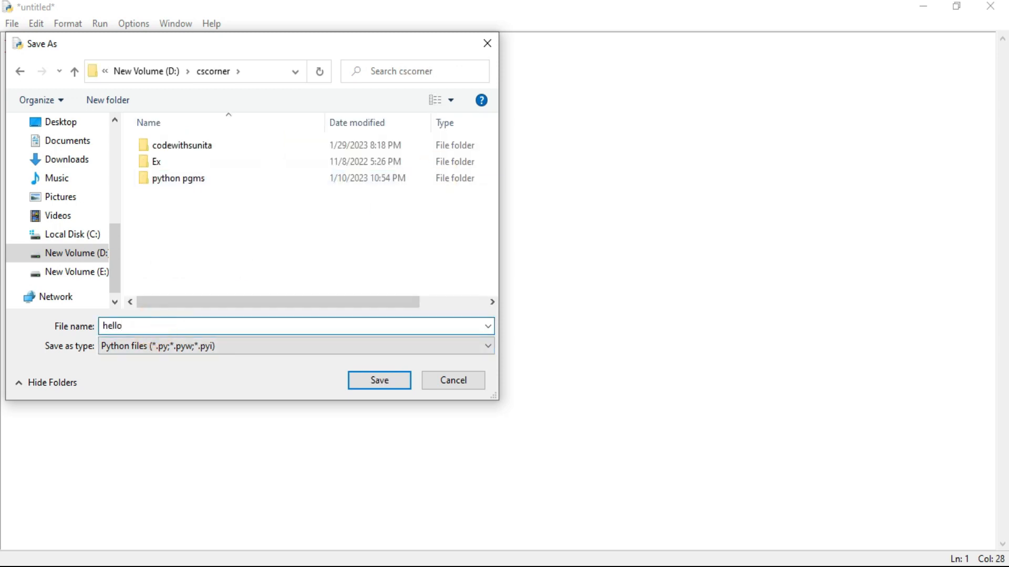
text(.py)
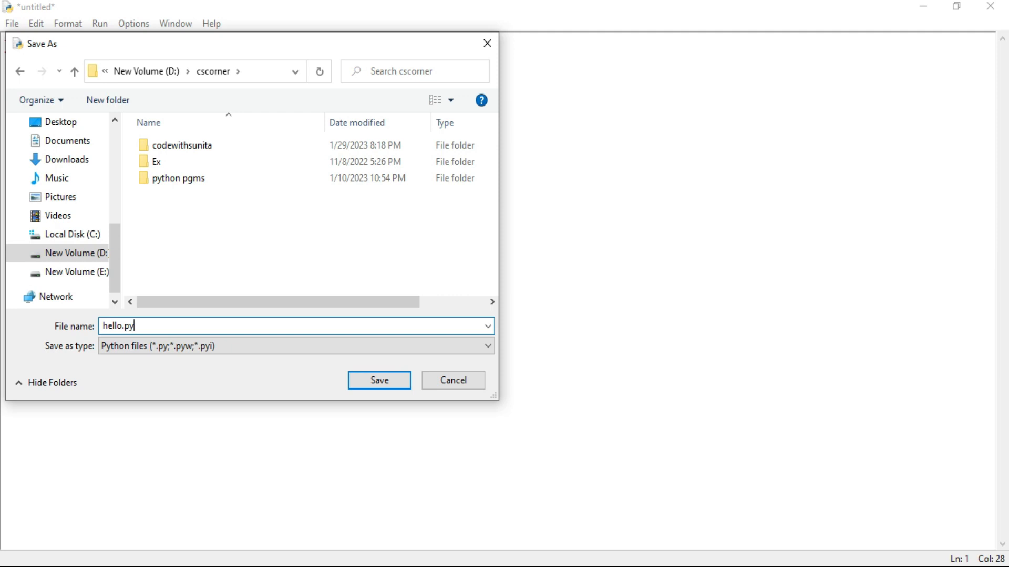
click(378, 381)
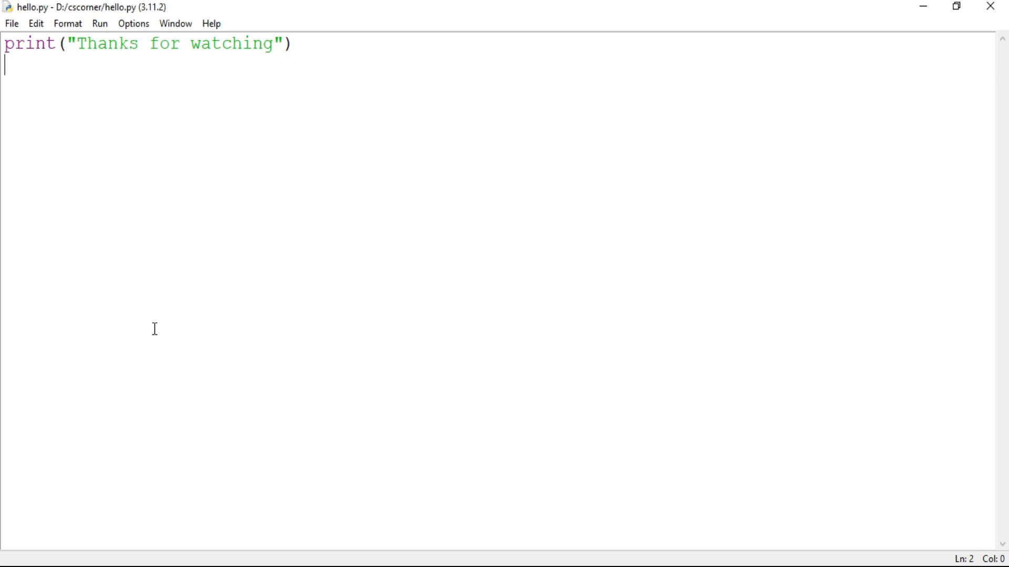
mouse_move(112, 25)
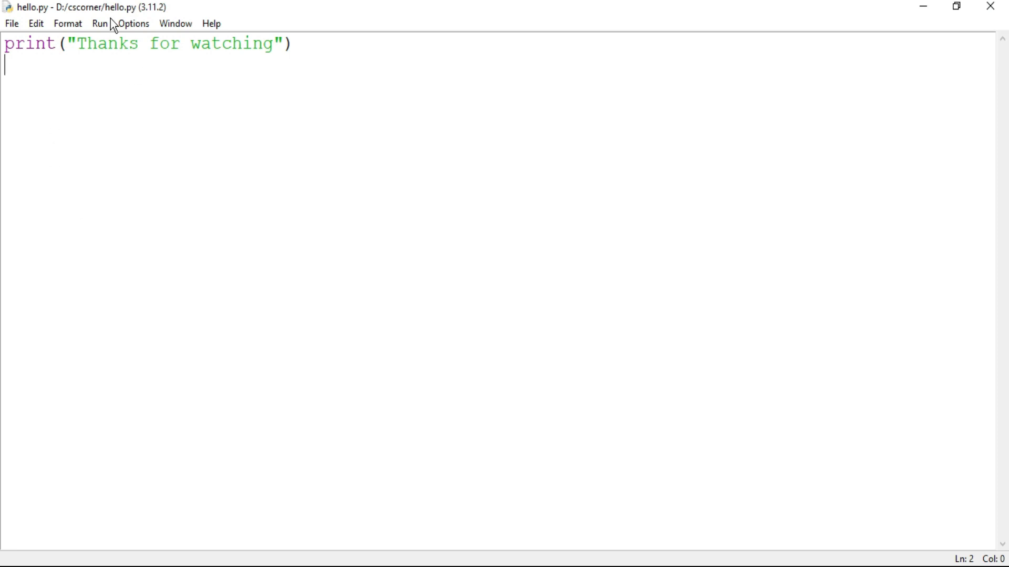
Run the module so the shell prints "Thanks for watching", then highlight the output
click(99, 23)
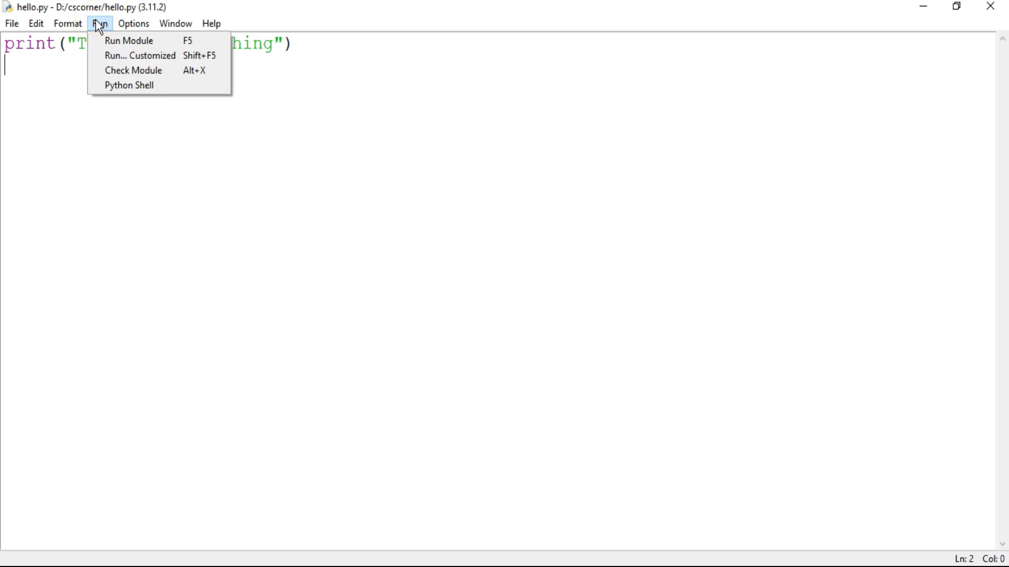
mouse_move(128, 41)
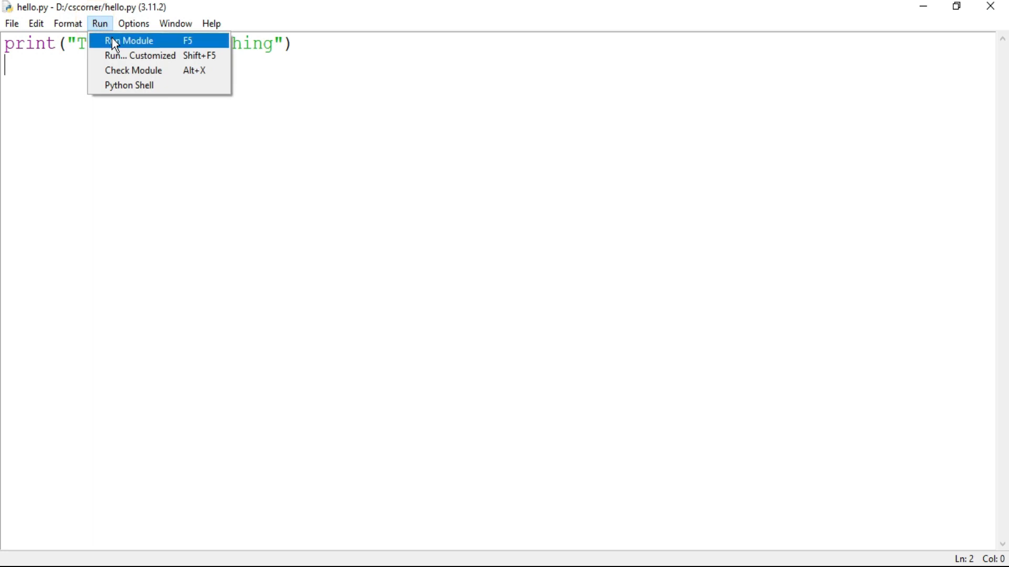
click(128, 41)
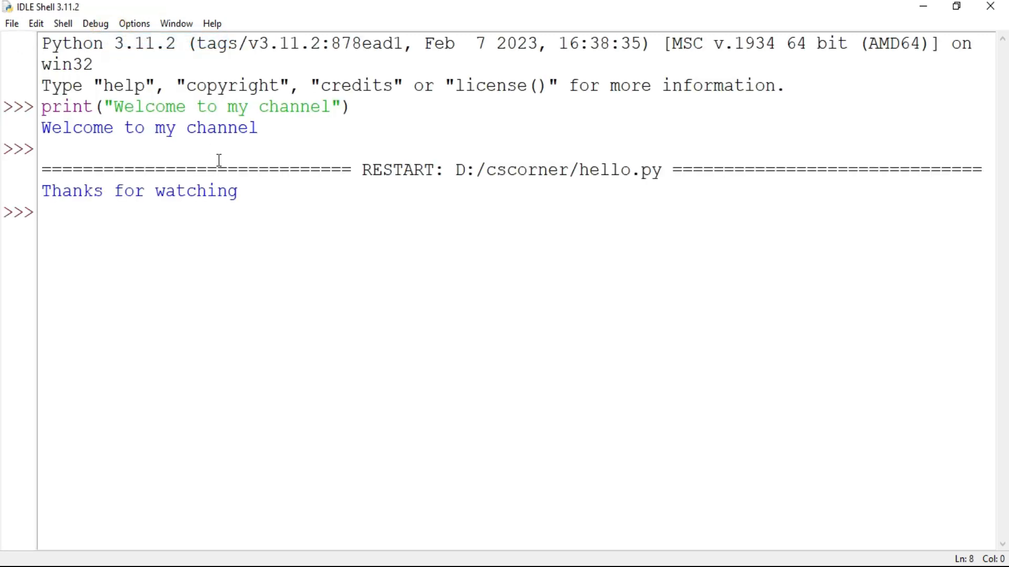
drag(73, 190, 238, 190)
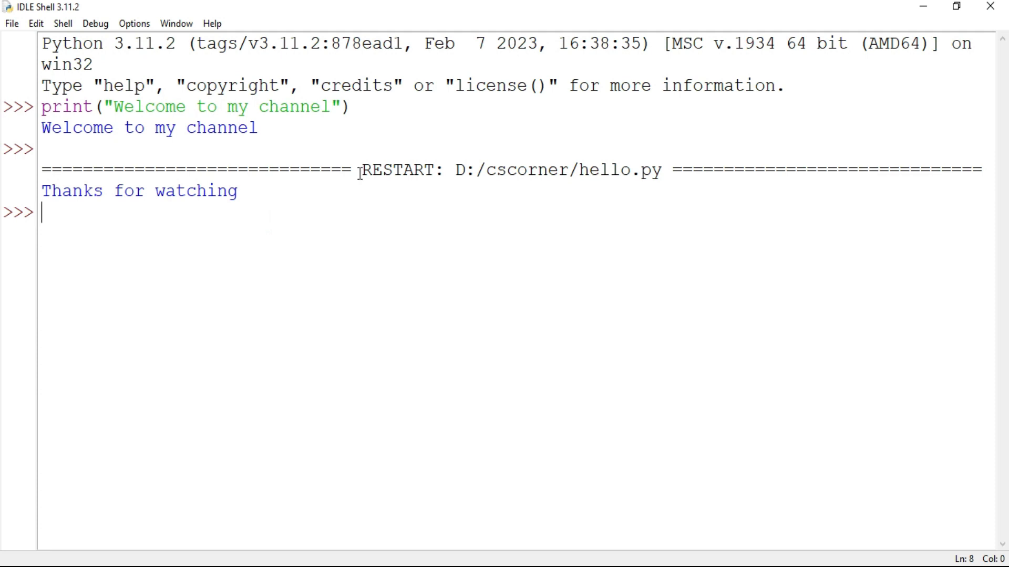
double_click(623, 171)
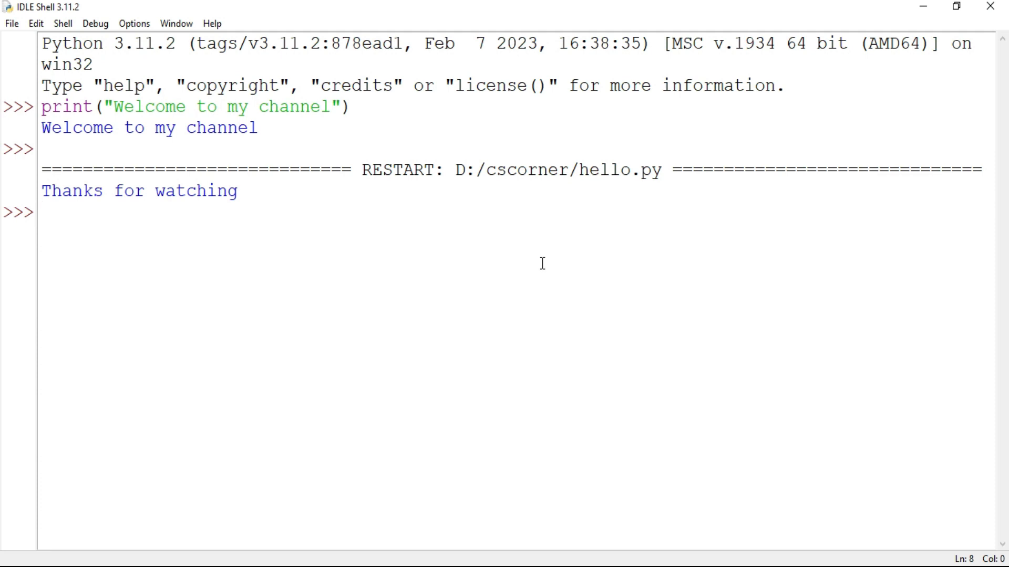
mouse_move(570, 290)
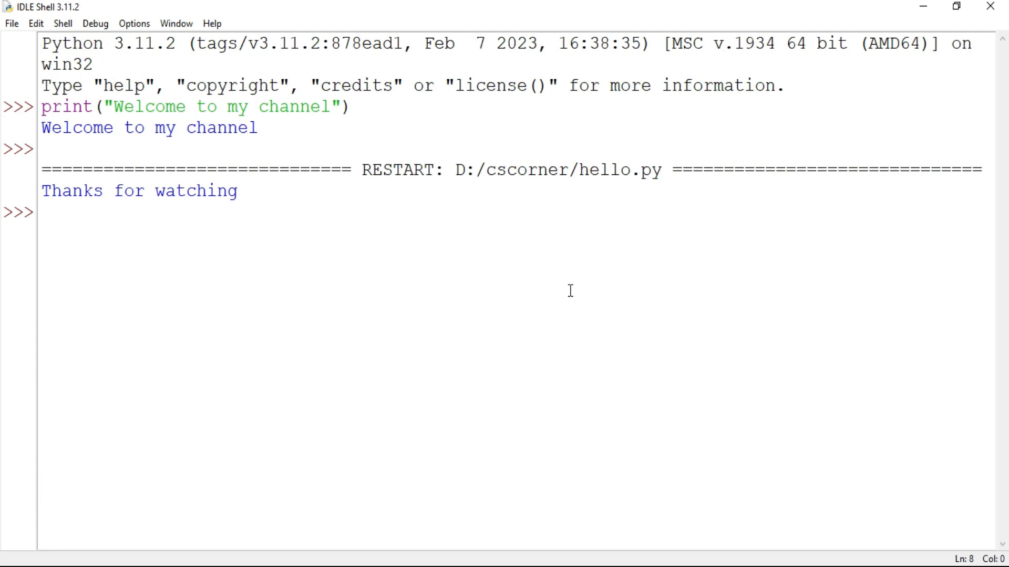
mouse_move(521, 277)
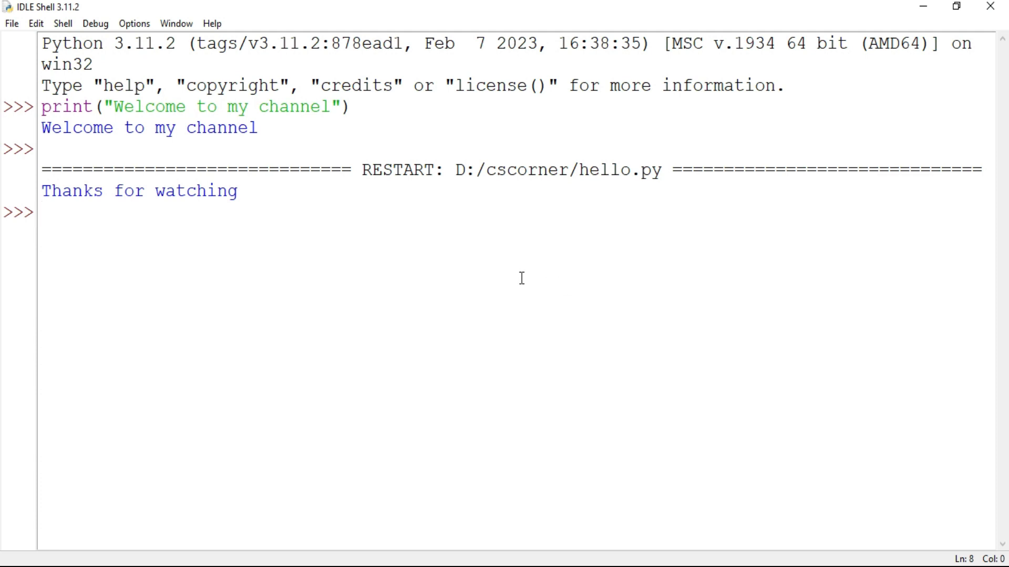
mouse_move(518, 276)
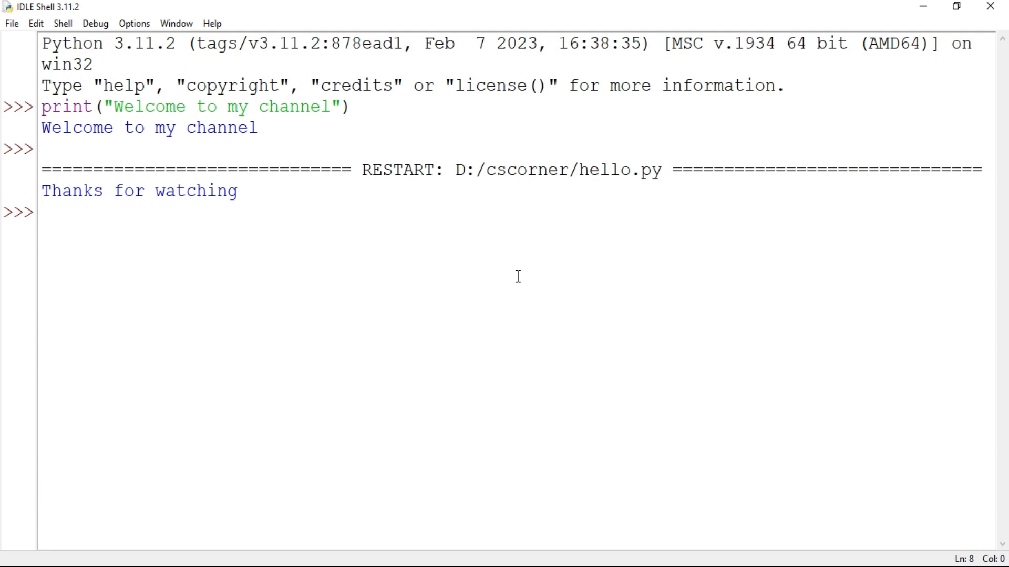